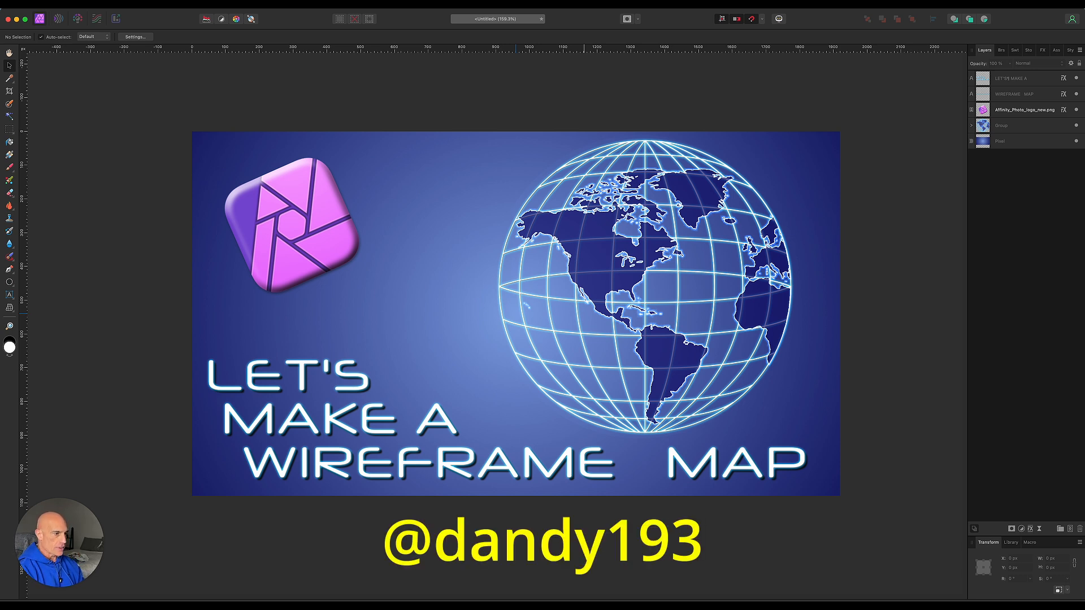
pyautogui.moveTo(670, 527)
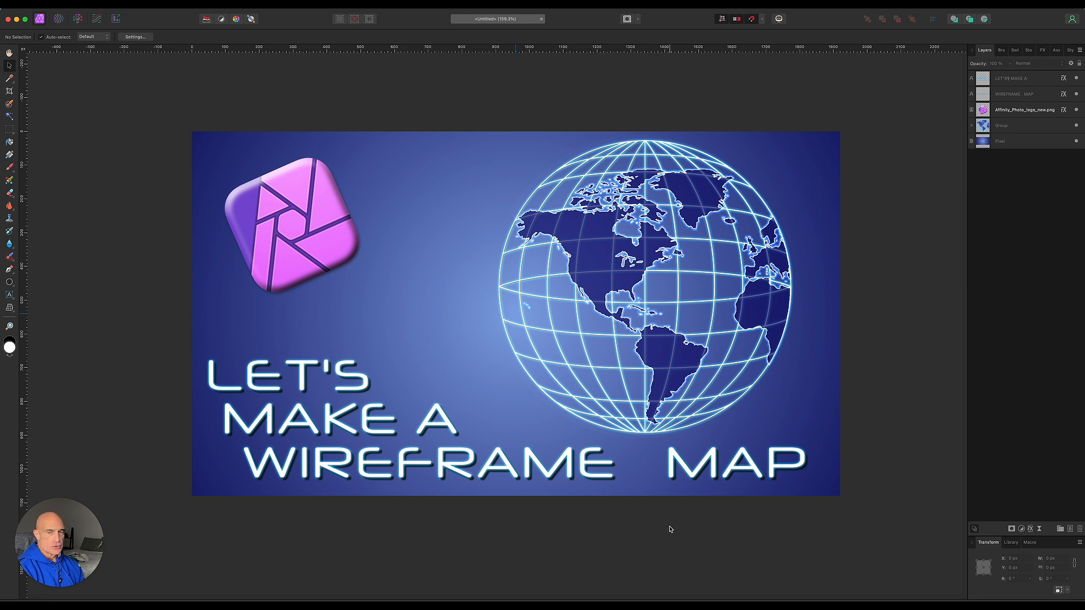
pyautogui.moveTo(668, 529)
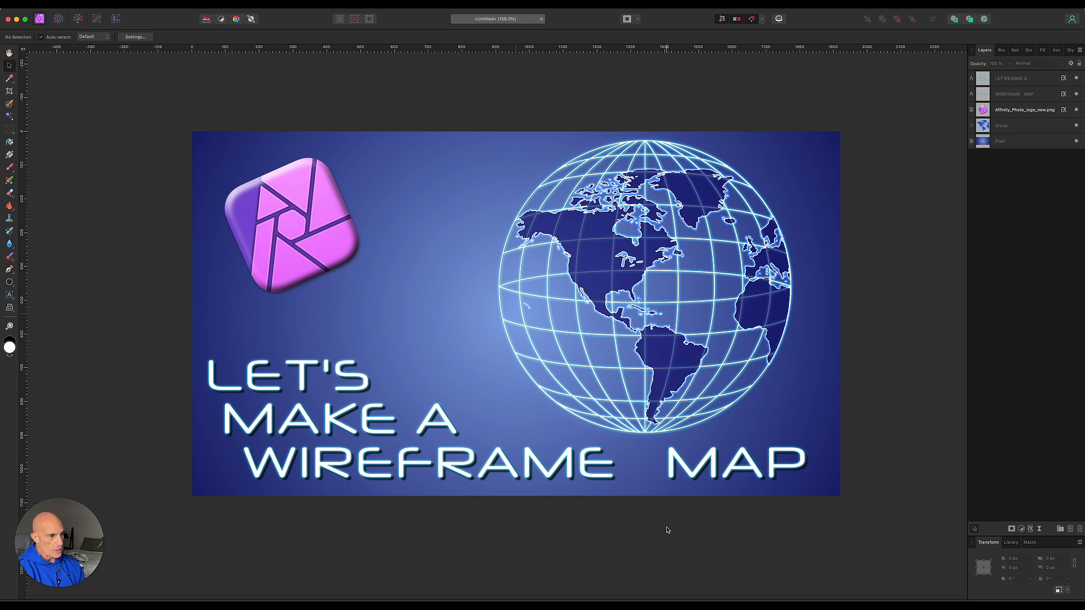
pyautogui.moveTo(565, 349)
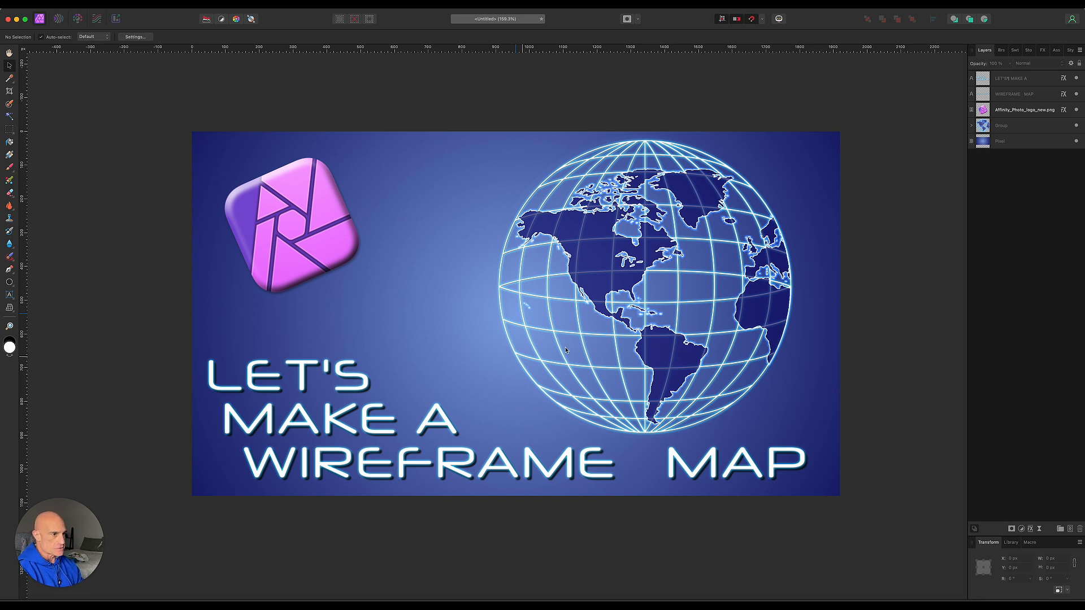
pyautogui.moveTo(286, 331)
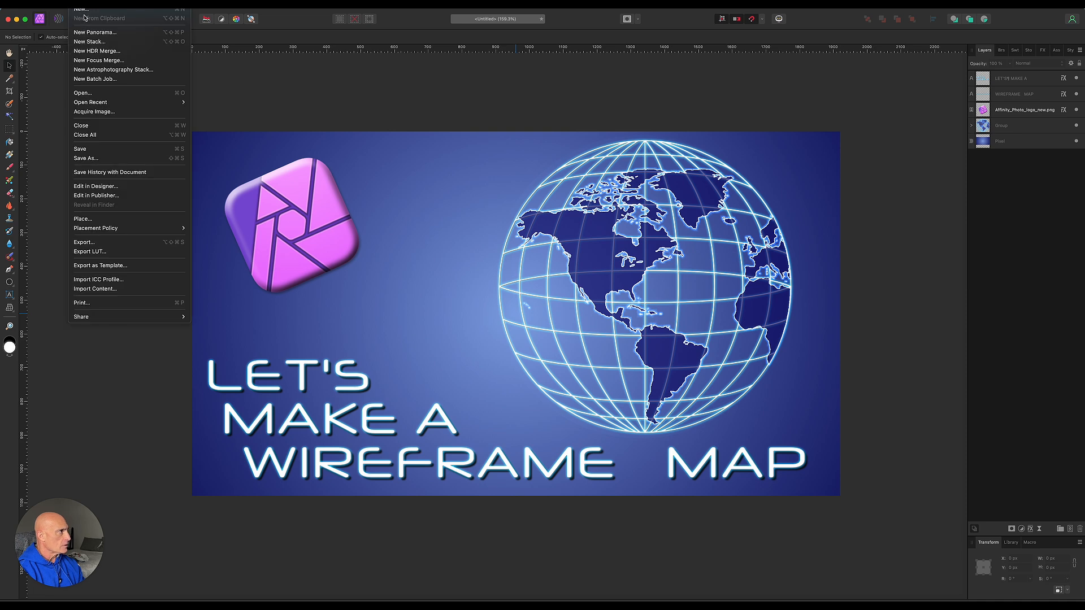
# Create a blank 1920 × 1080 px document and place guides crossing at its centre.
pyautogui.click(81, 9)
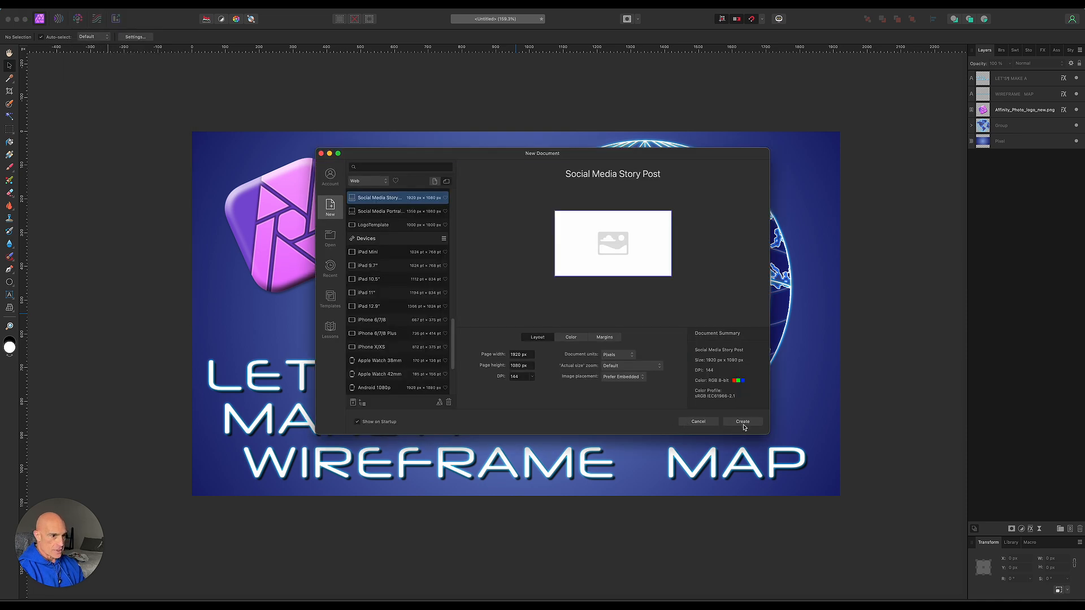
pyautogui.click(742, 422)
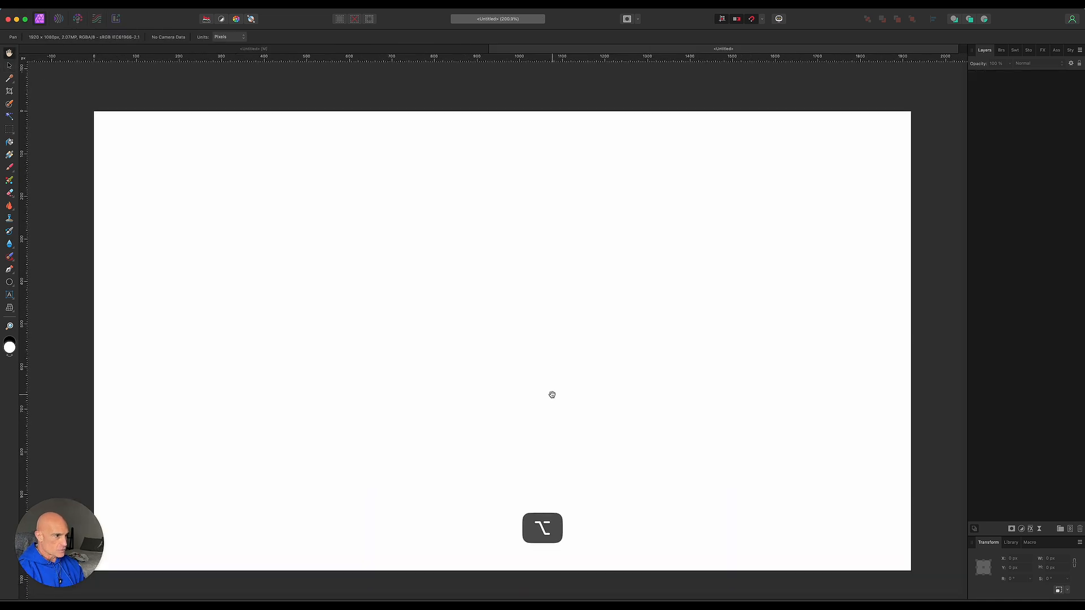
pyautogui.scroll(-3)
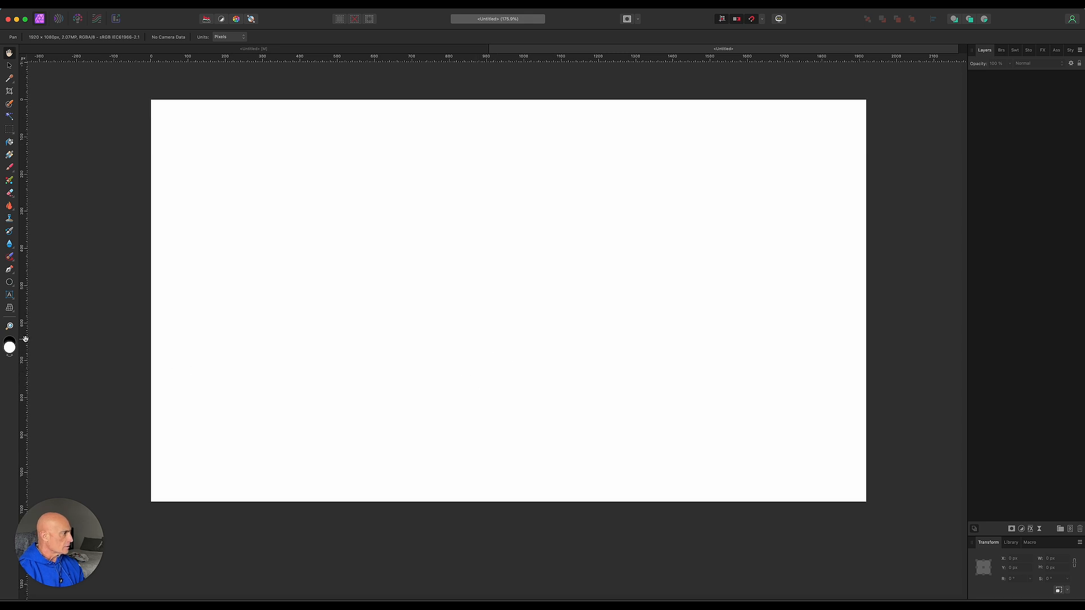
pyautogui.click(9, 65)
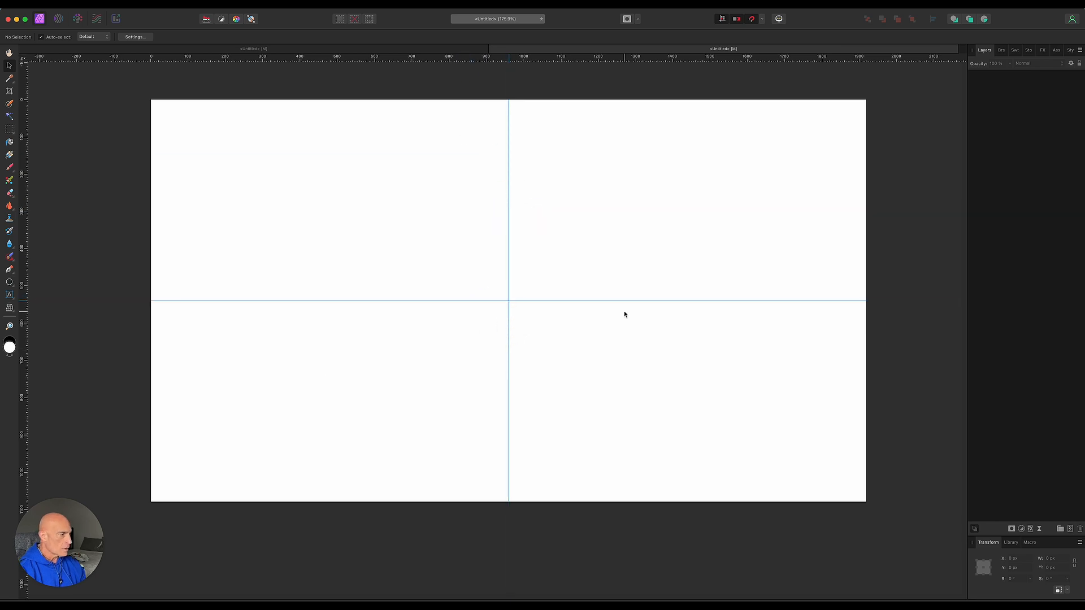
pyautogui.moveTo(86, 340)
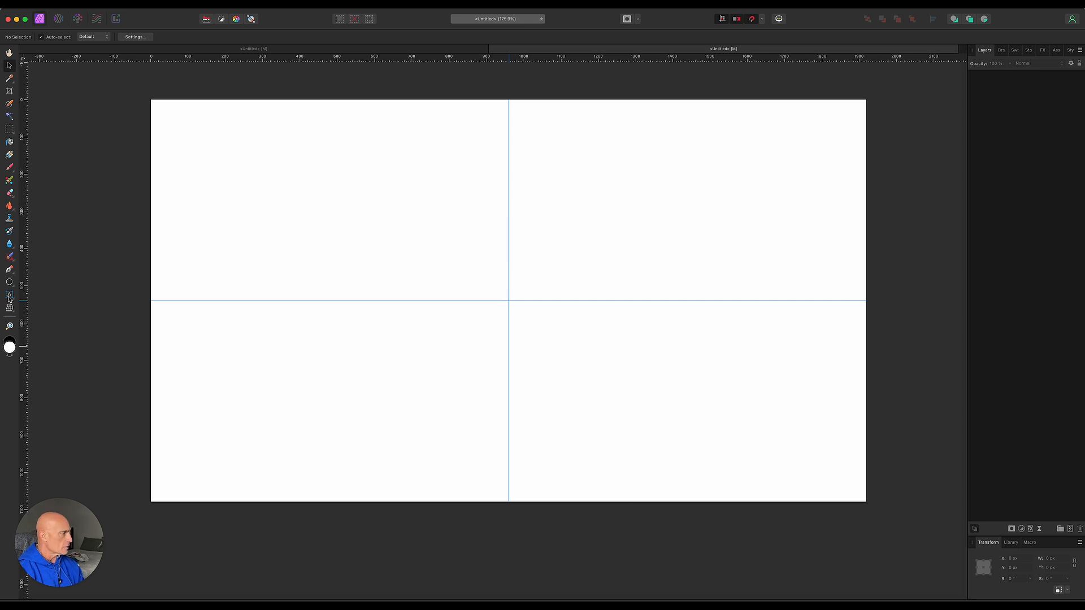
pyautogui.moveTo(10, 282)
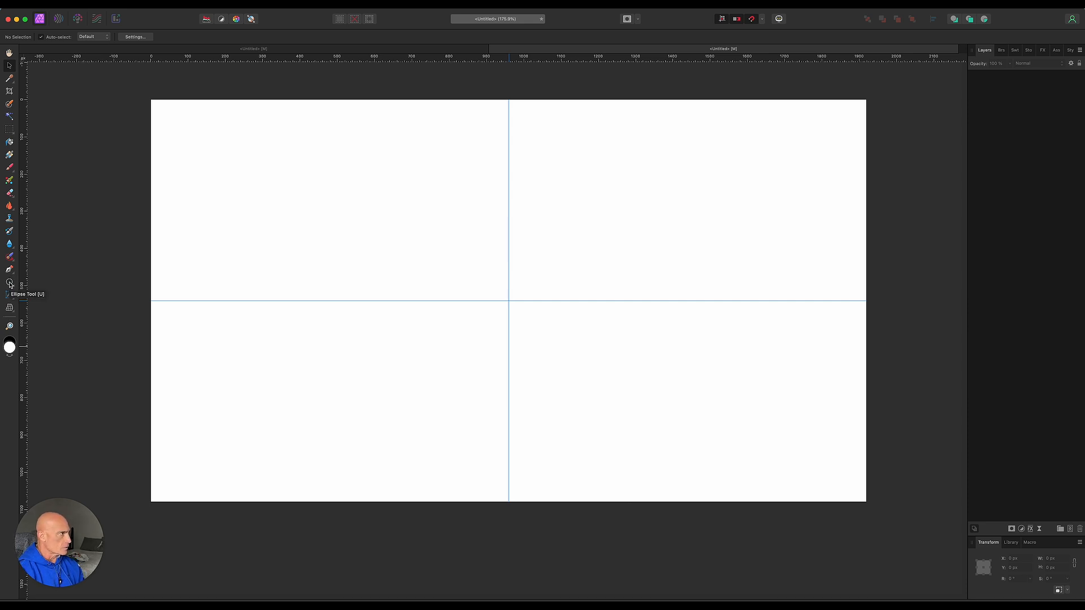
# Draw a 1018 px dark-outlined circle centred on the guides with the Ellipse Tool.
pyautogui.click(9, 283)
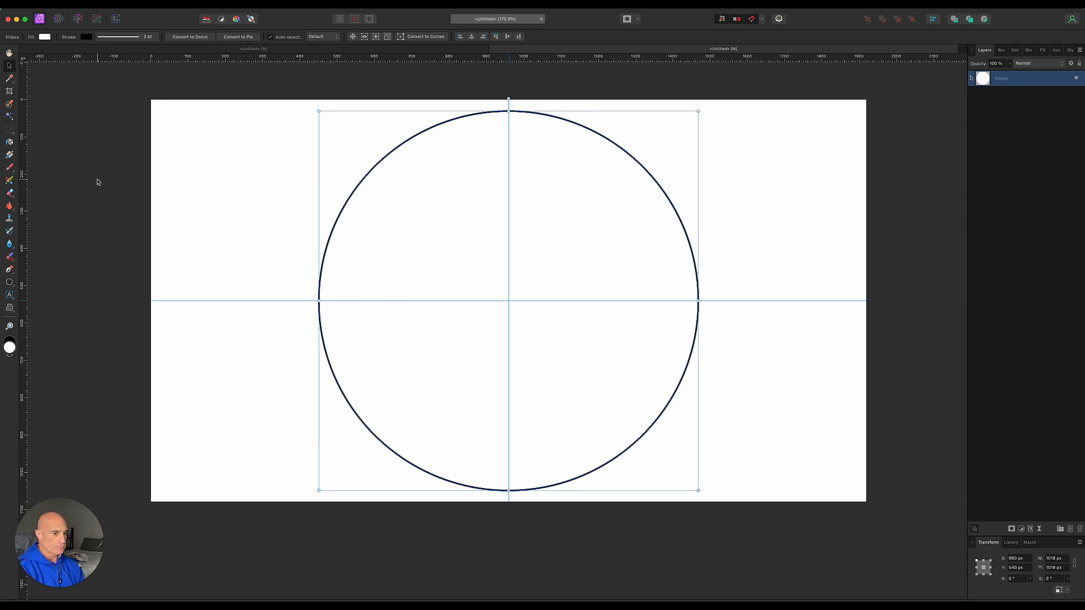
pyautogui.moveTo(117, 178)
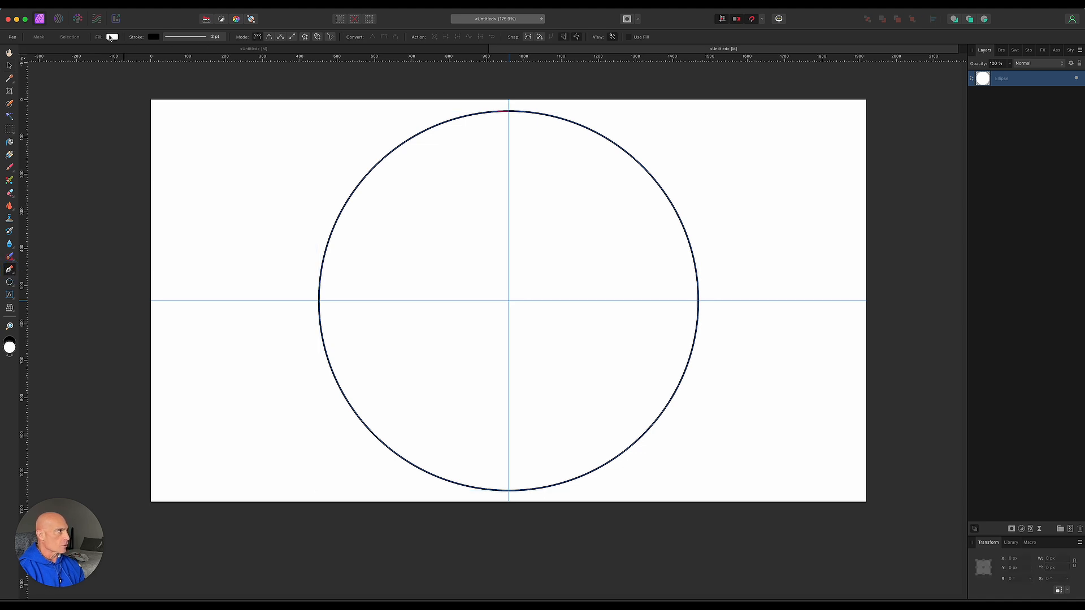
# Set the Pen Tool fill to none so the top-to-bottom curve is drawn unfilled.
pyautogui.click(111, 37)
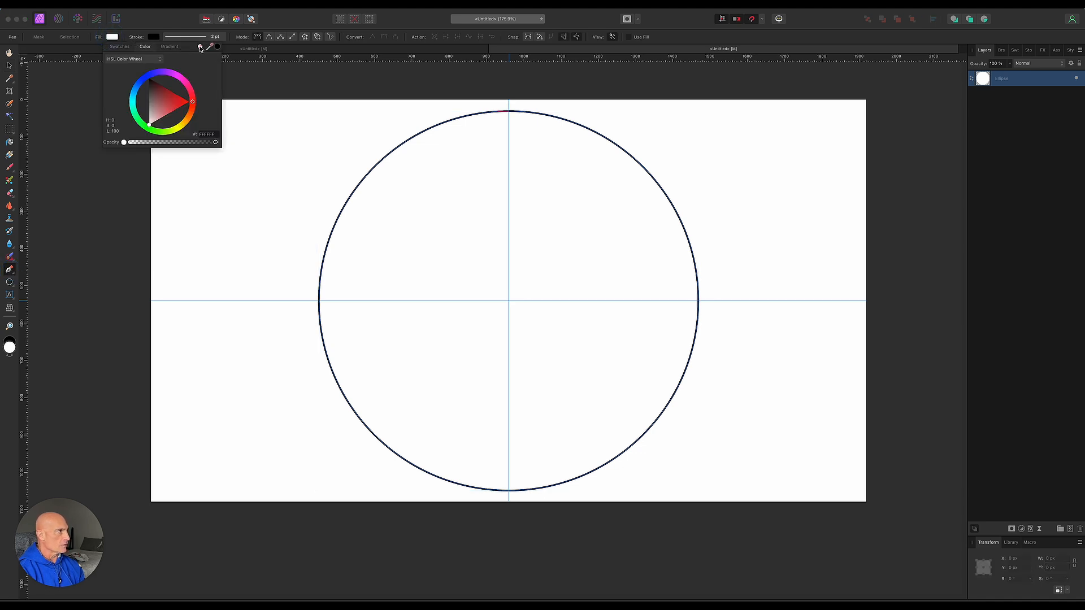
pyautogui.click(150, 102)
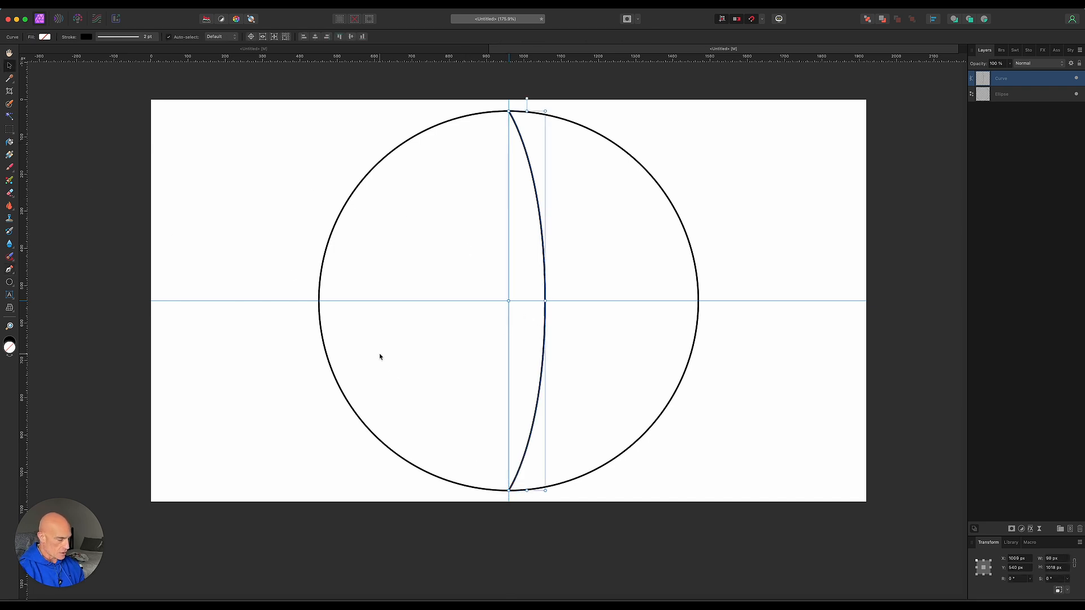
# Duplicate the curve repeatedly and drag each copy's middle node further right to make five meridians.
pyautogui.press('cmd+j')
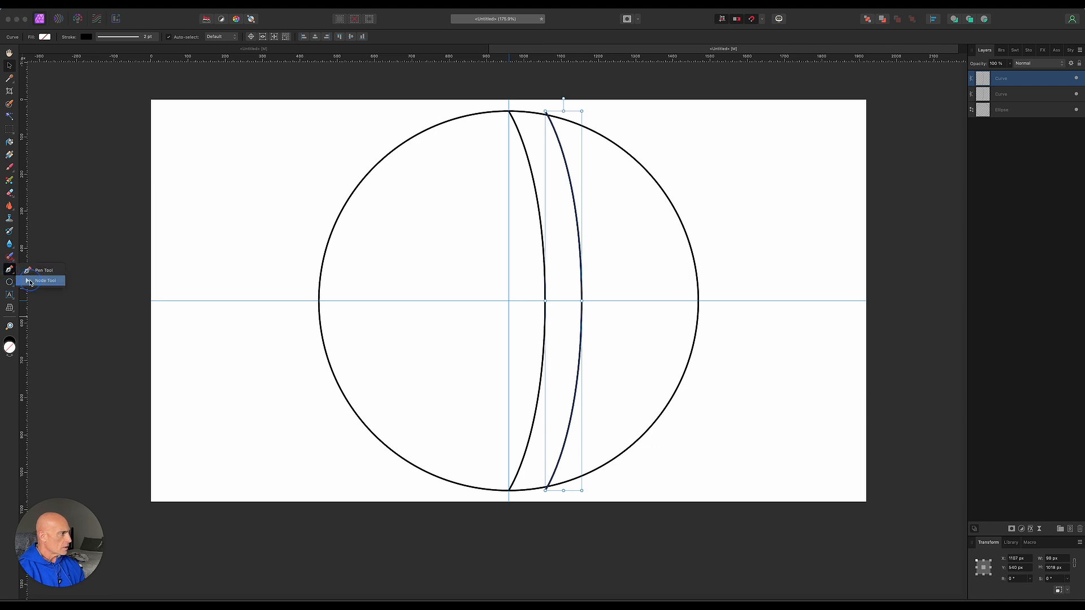
pyautogui.click(46, 281)
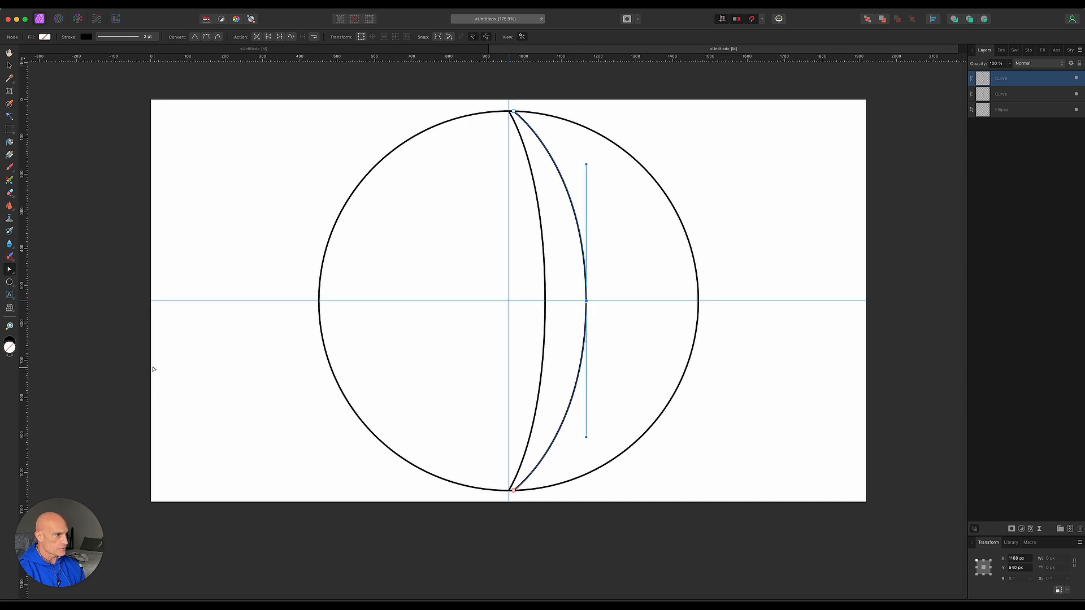
pyautogui.click(10, 66)
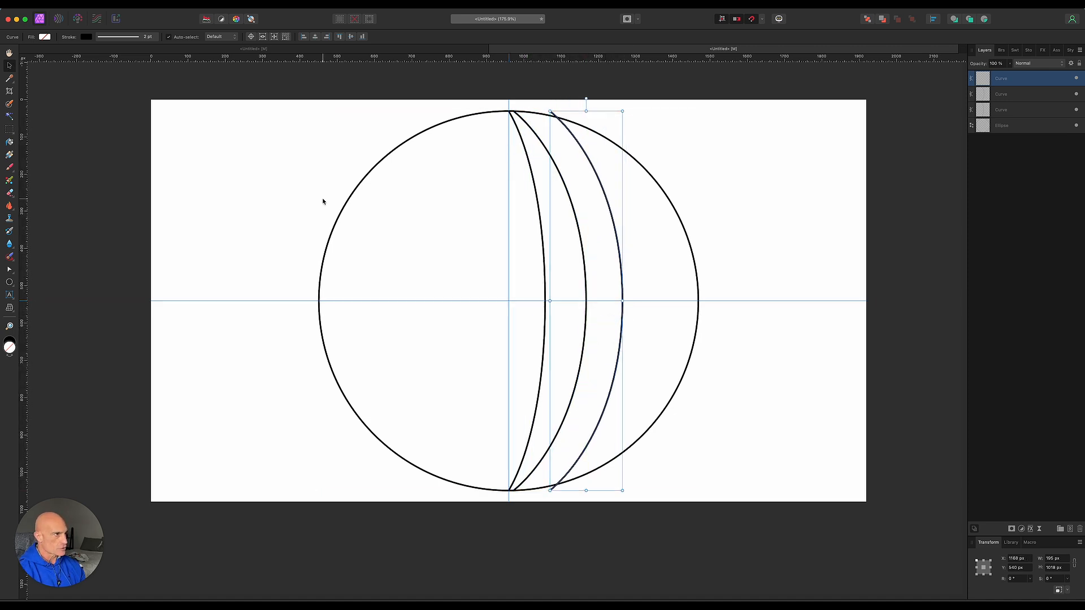
pyautogui.click(10, 67)
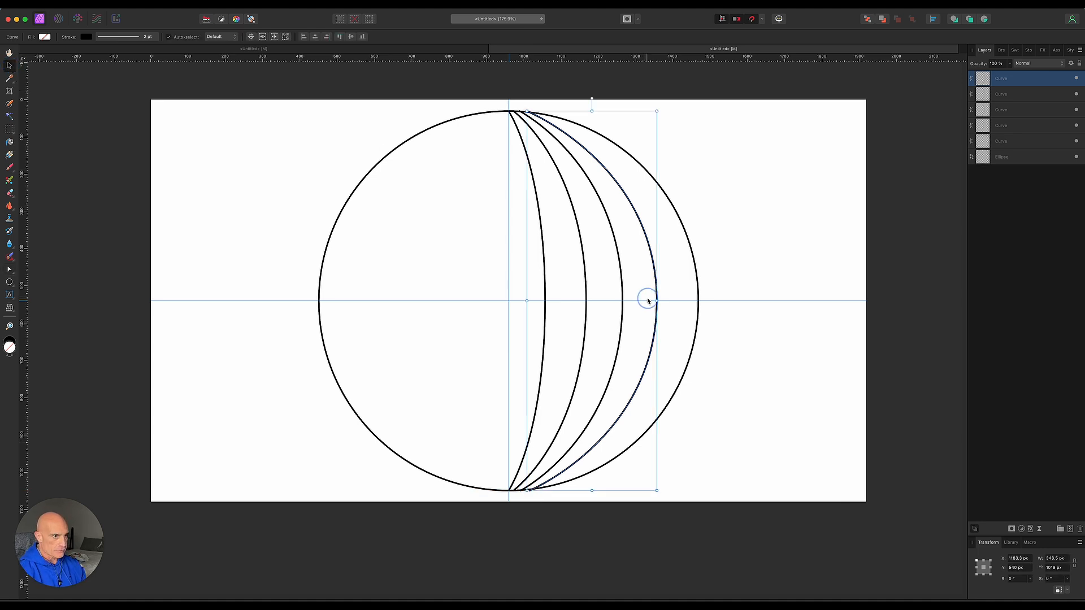
pyautogui.click(9, 77)
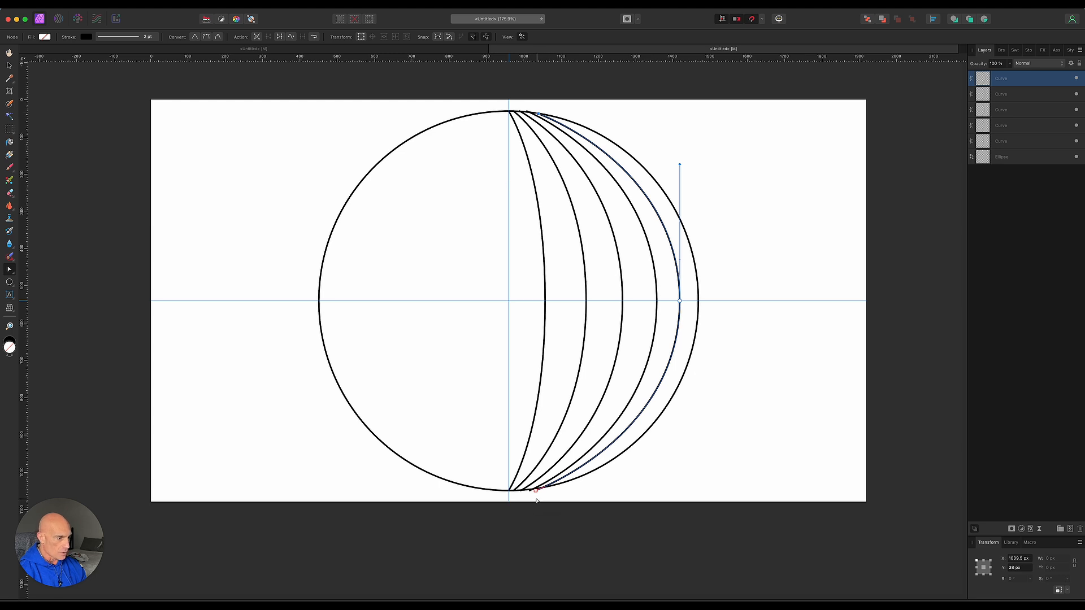
pyautogui.scroll(-3)
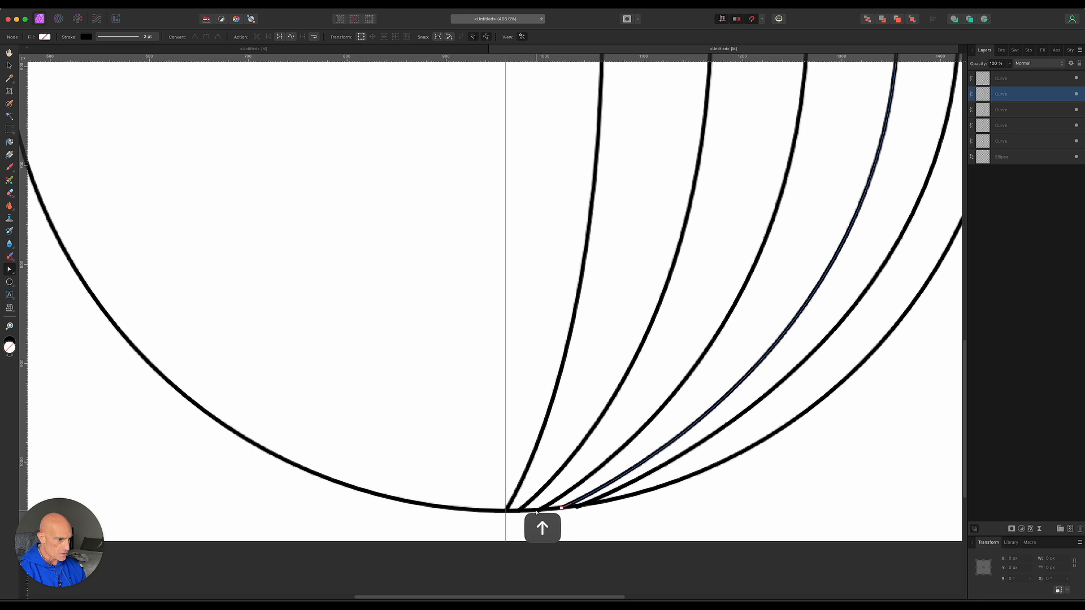
# Snap the meridian curves' end nodes to the circle's top and bottom poles.
pyautogui.scroll(-3)
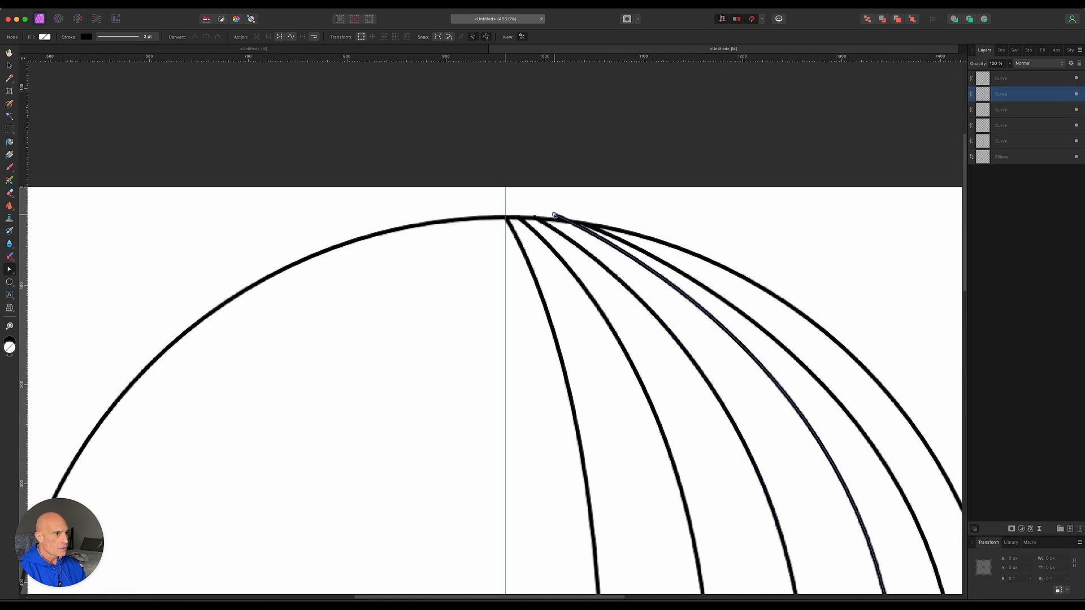
pyautogui.click(1024, 109)
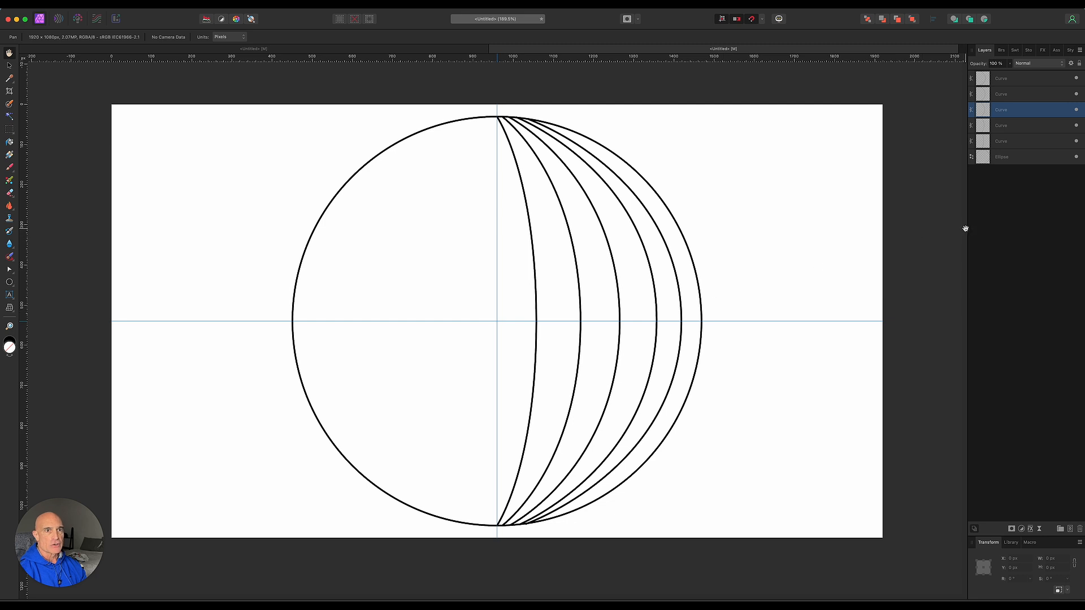
# Group the five curves, duplicate the group and flip it horizontally onto the left half.
pyautogui.click(1016, 141)
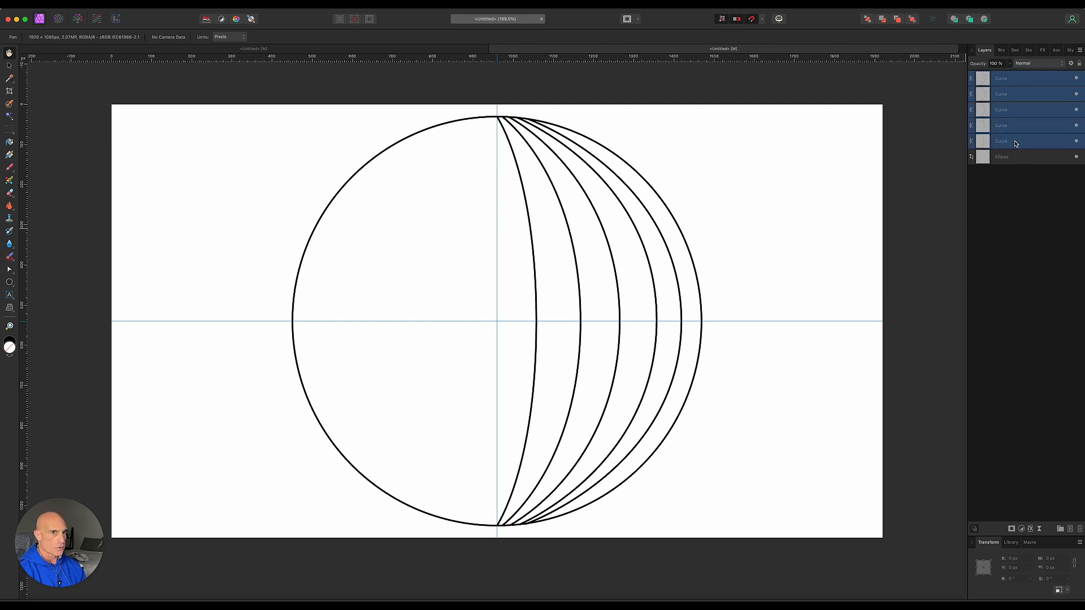
pyautogui.press('cmd+g')
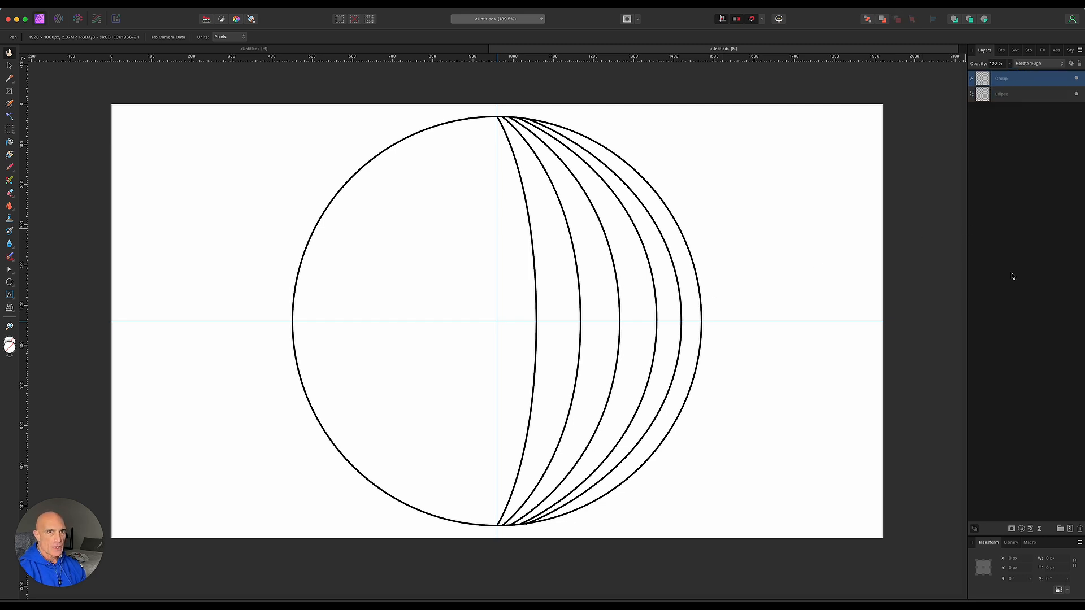
pyautogui.press('cmd')
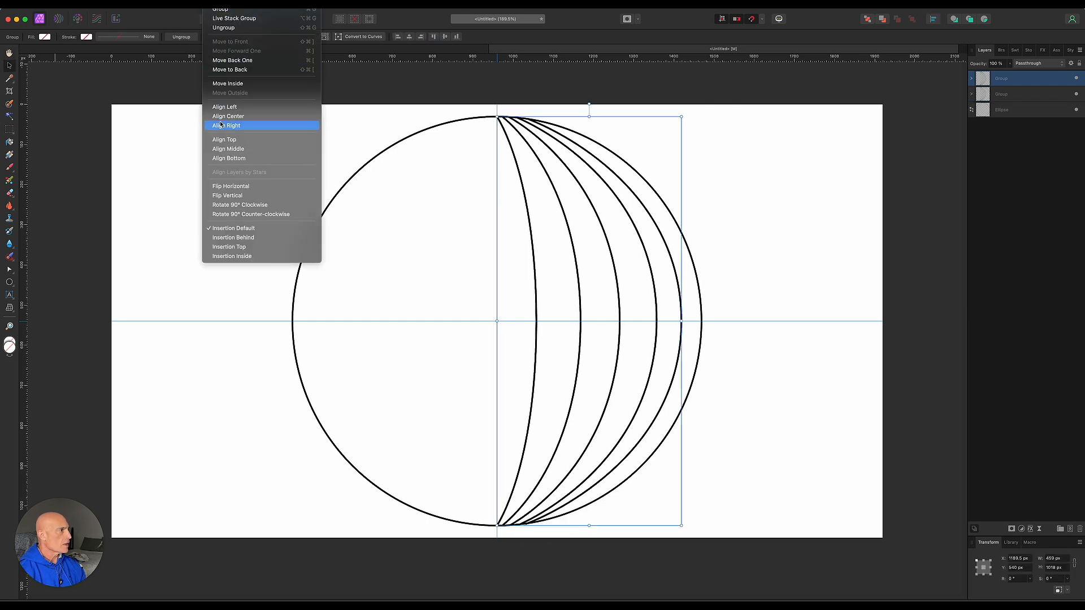
pyautogui.moveTo(231, 185)
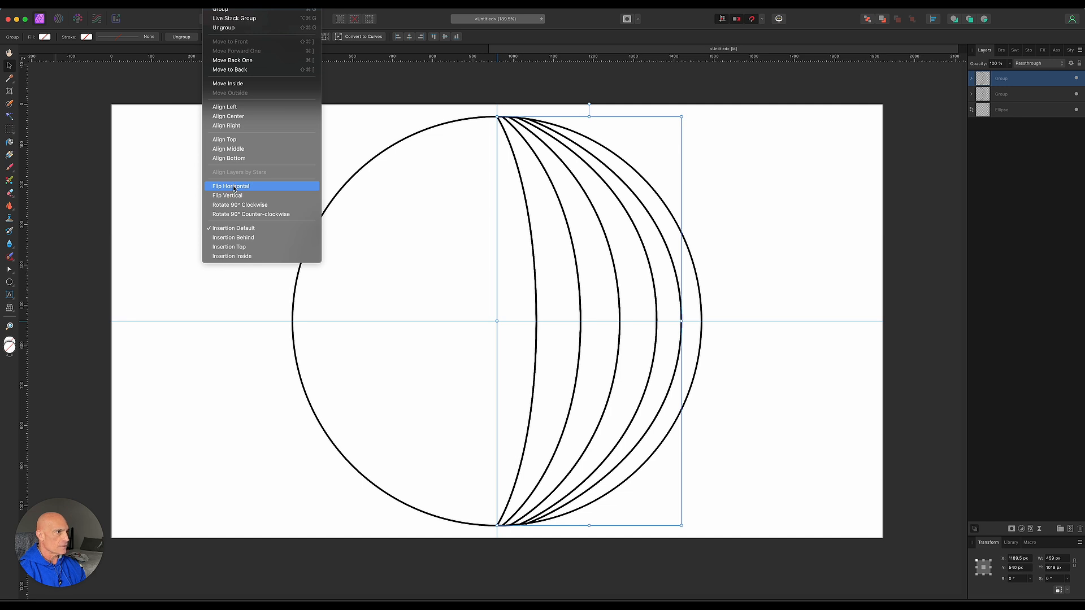
pyautogui.click(231, 185)
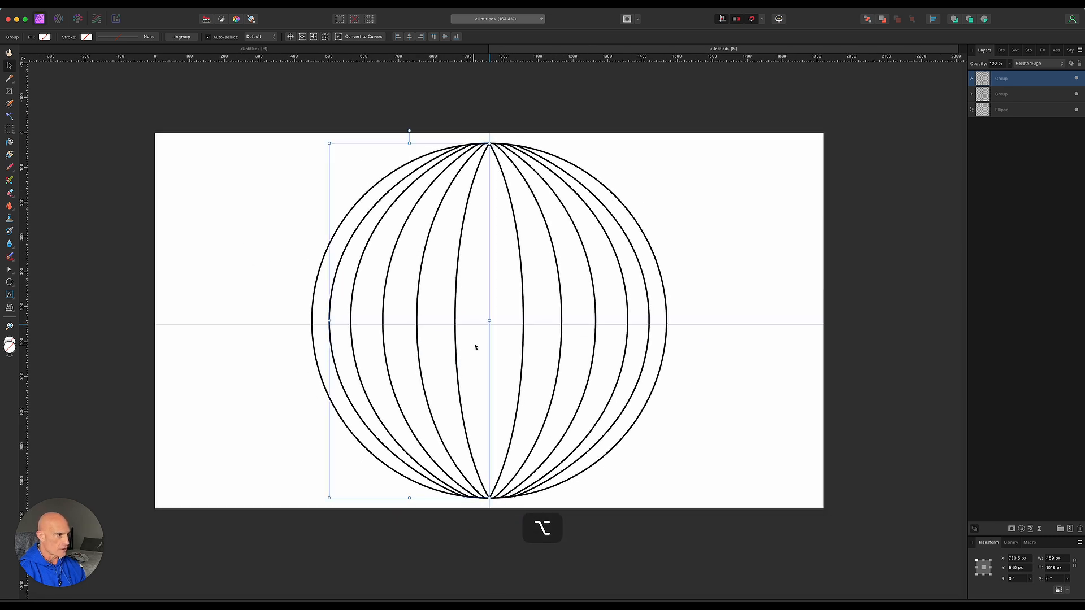
pyautogui.moveTo(850, 210)
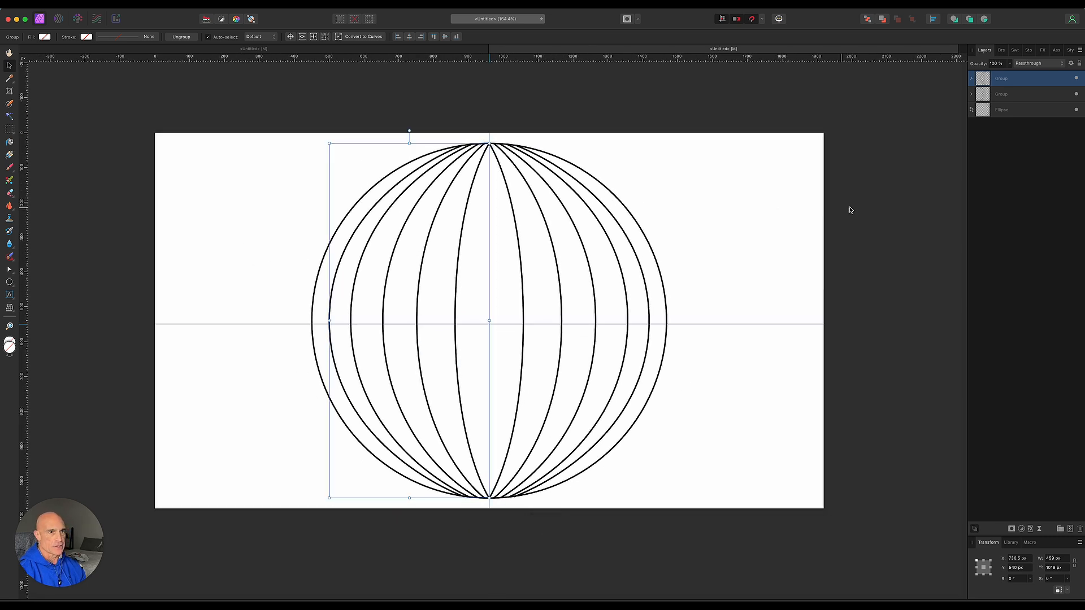
# Draw a straight vertical line from the top pole to the bottom pole with the Pen tool.
pyautogui.click(101, 162)
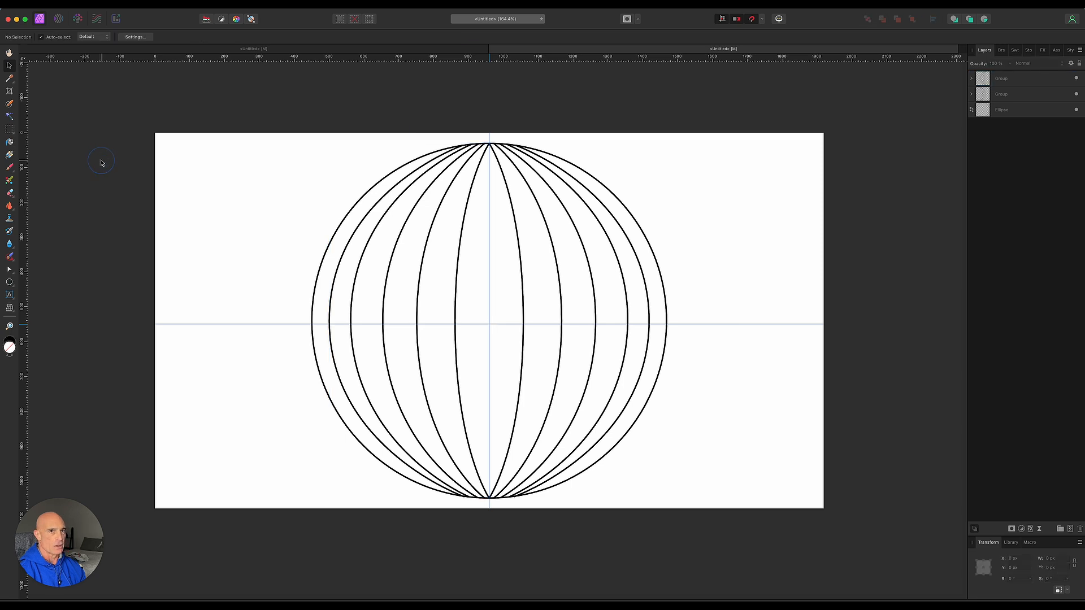
pyautogui.click(10, 269)
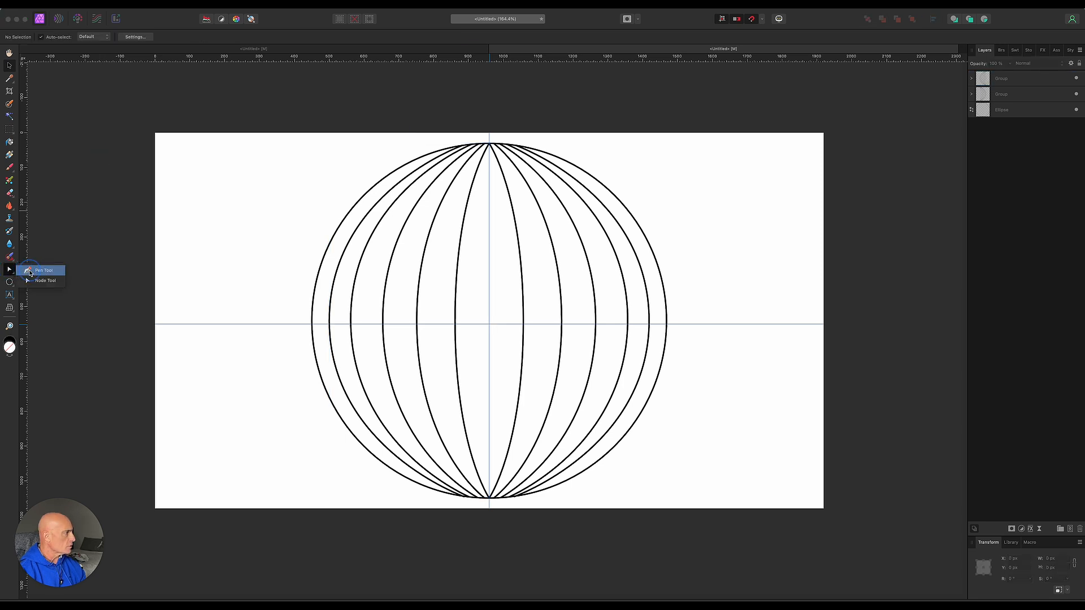
pyautogui.click(42, 271)
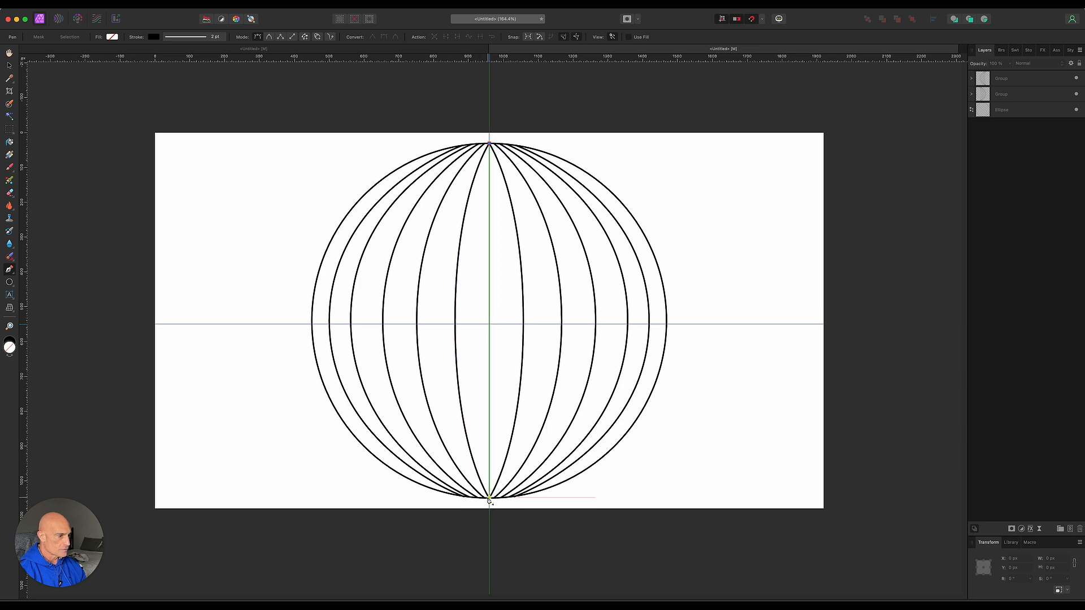
pyautogui.click(9, 53)
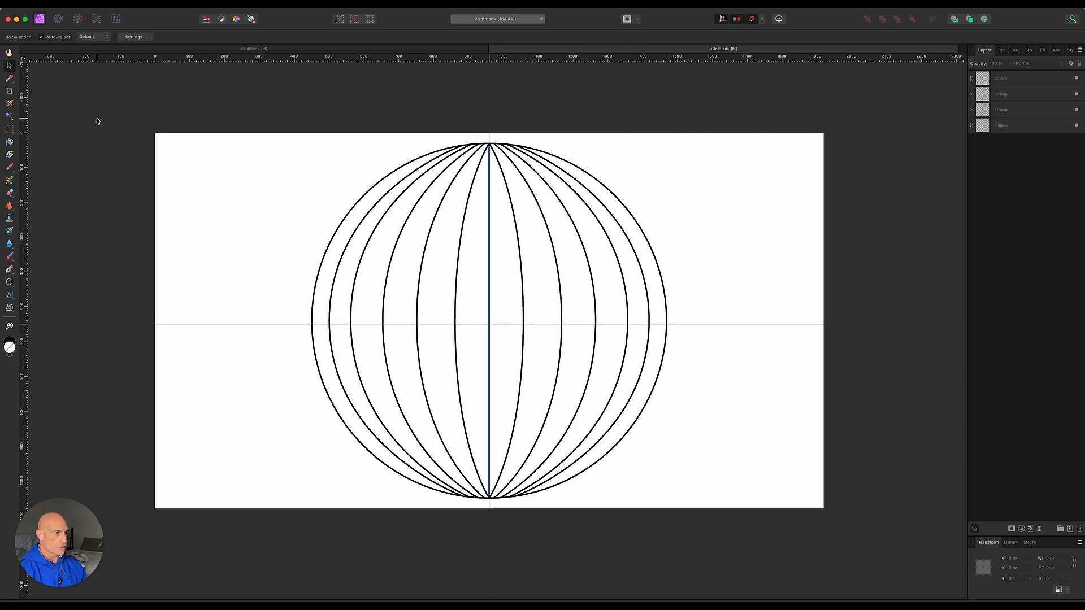
pyautogui.moveTo(572, 326)
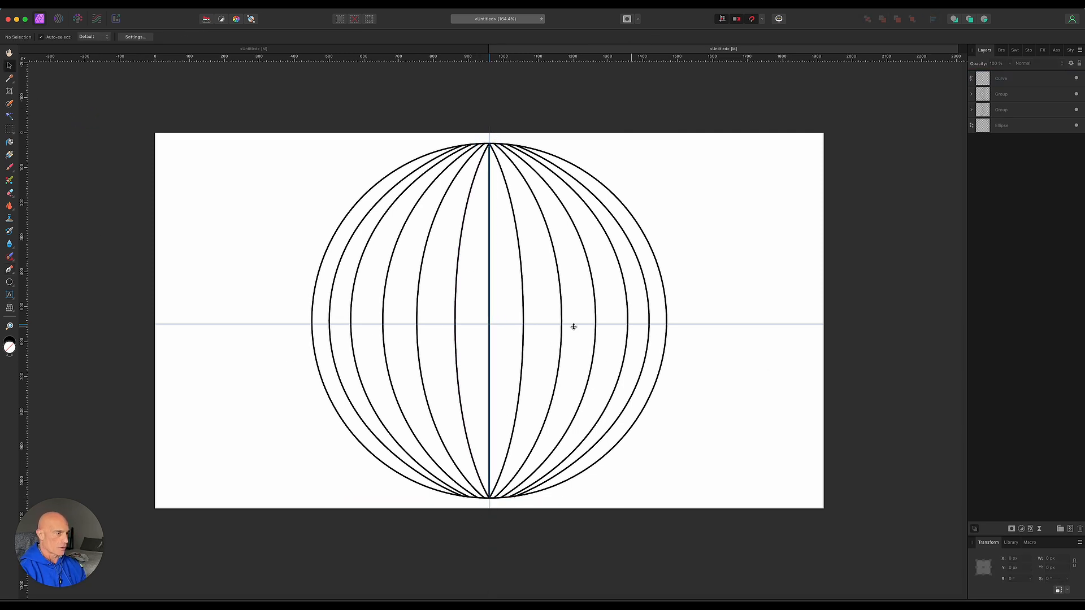
pyautogui.moveTo(721, 324)
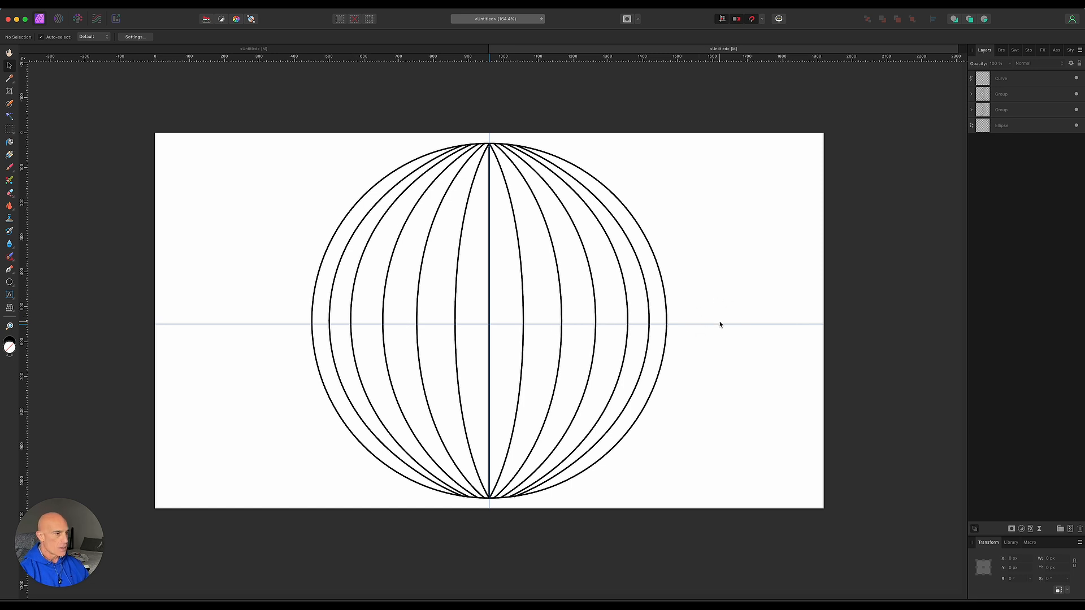
pyautogui.moveTo(726, 333)
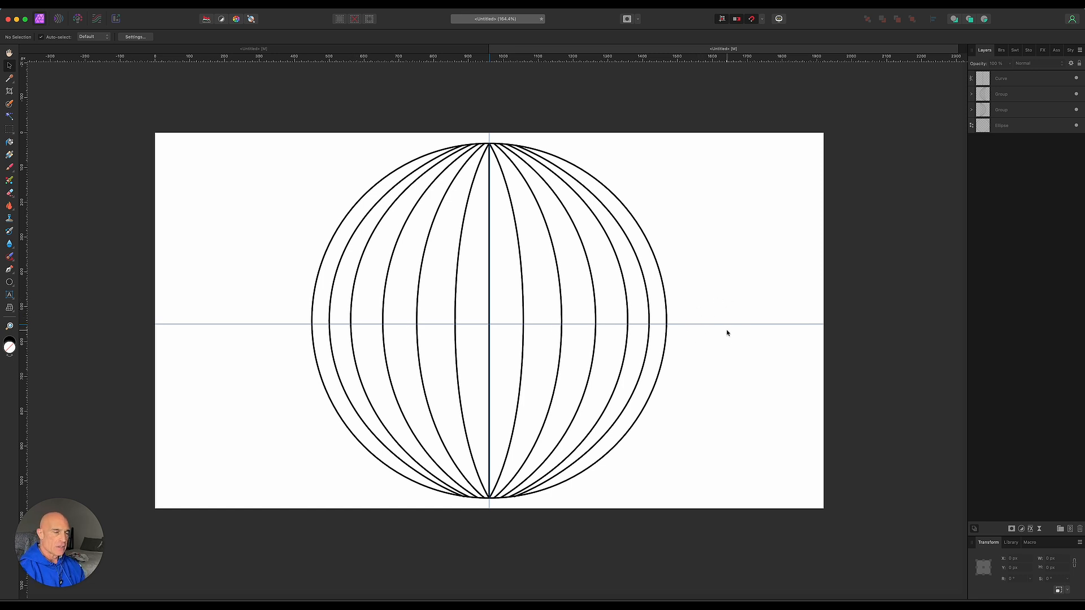
pyautogui.moveTo(906, 219)
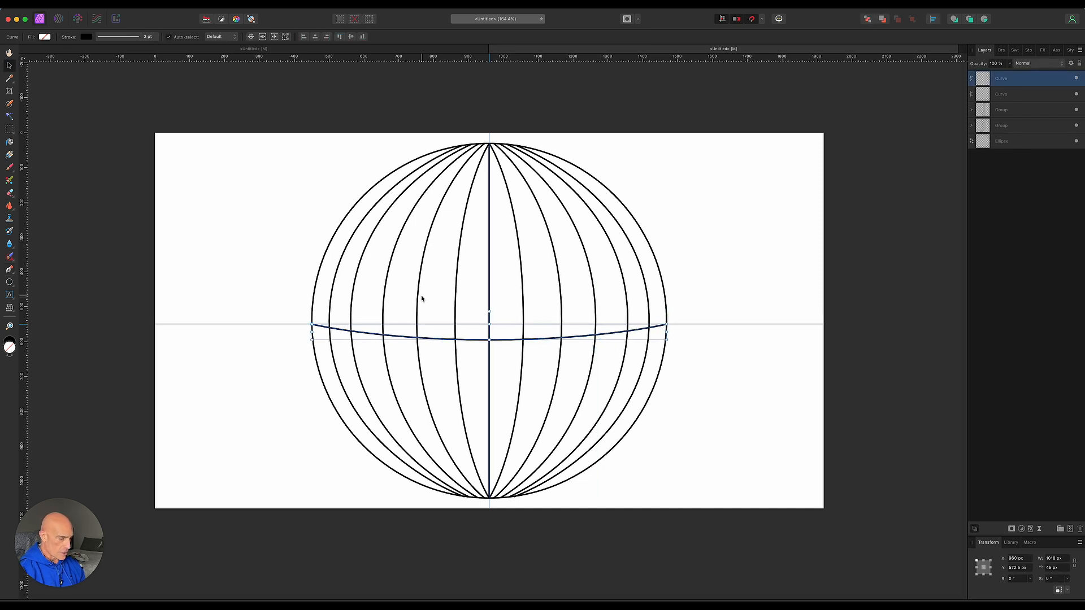
# Duplicate the equator curve downward into six latitude lines fitted to the globe's lower edge.
pyautogui.press('cmd+j')
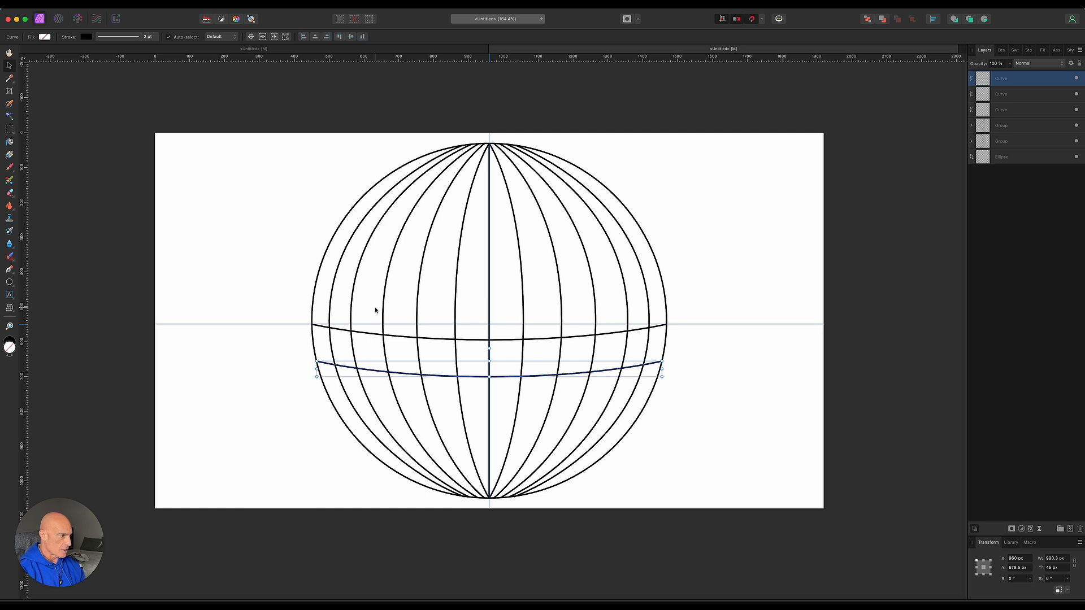
pyautogui.press('cmd')
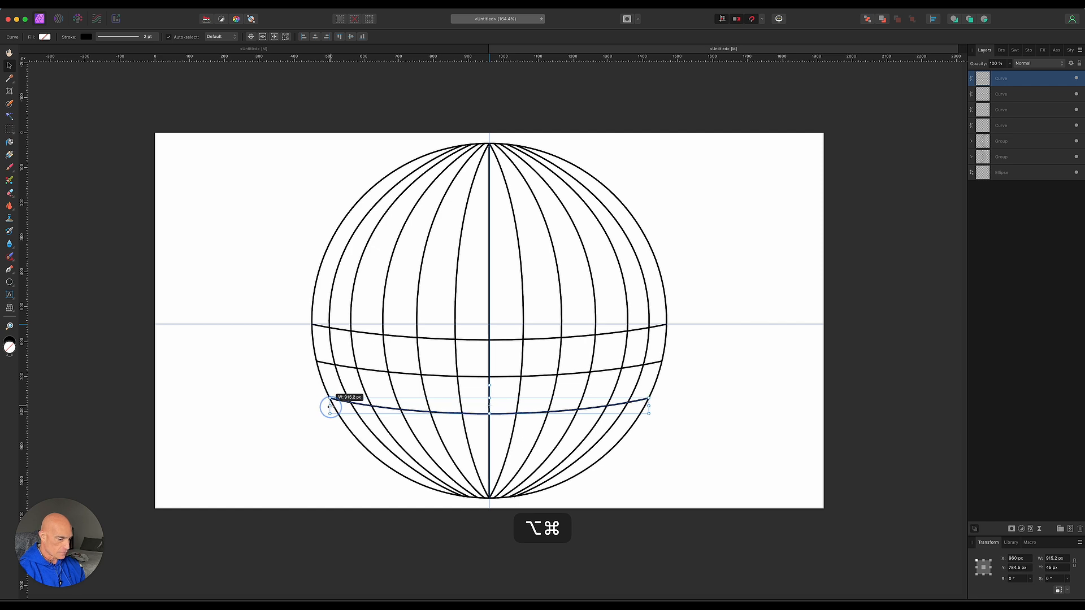
pyautogui.moveTo(167, 381)
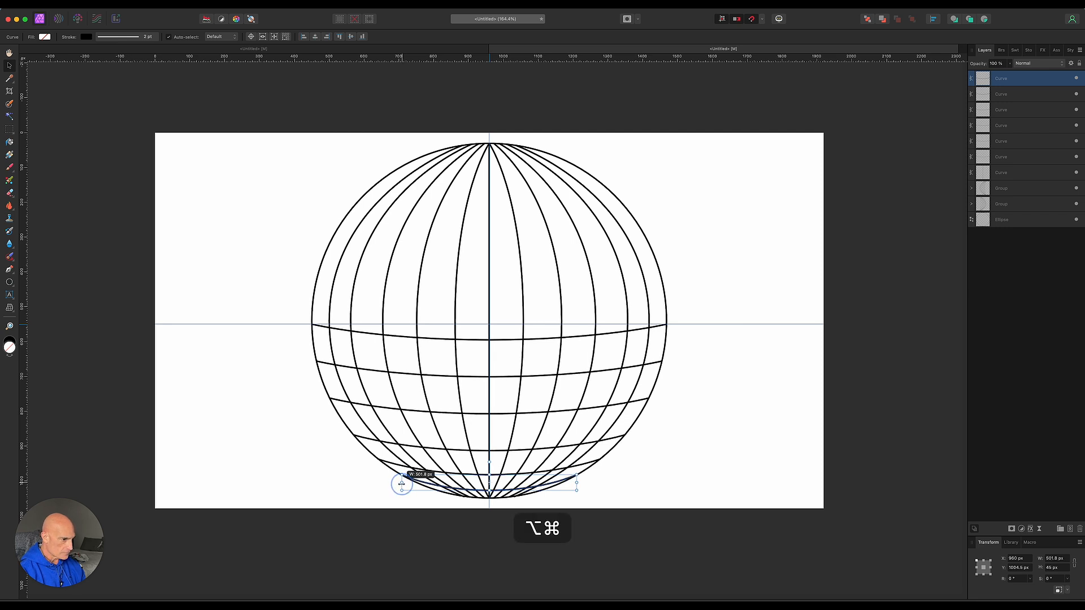
pyautogui.click(102, 144)
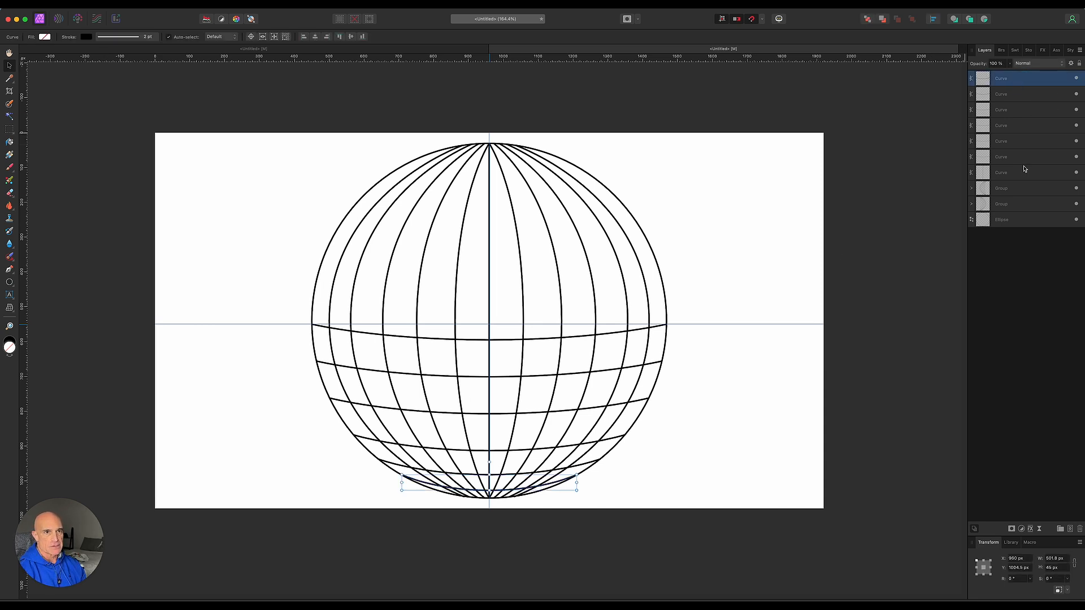
# Group the latitude curves, duplicate and flip the copy vertically into the upper half.
pyautogui.click(1023, 157)
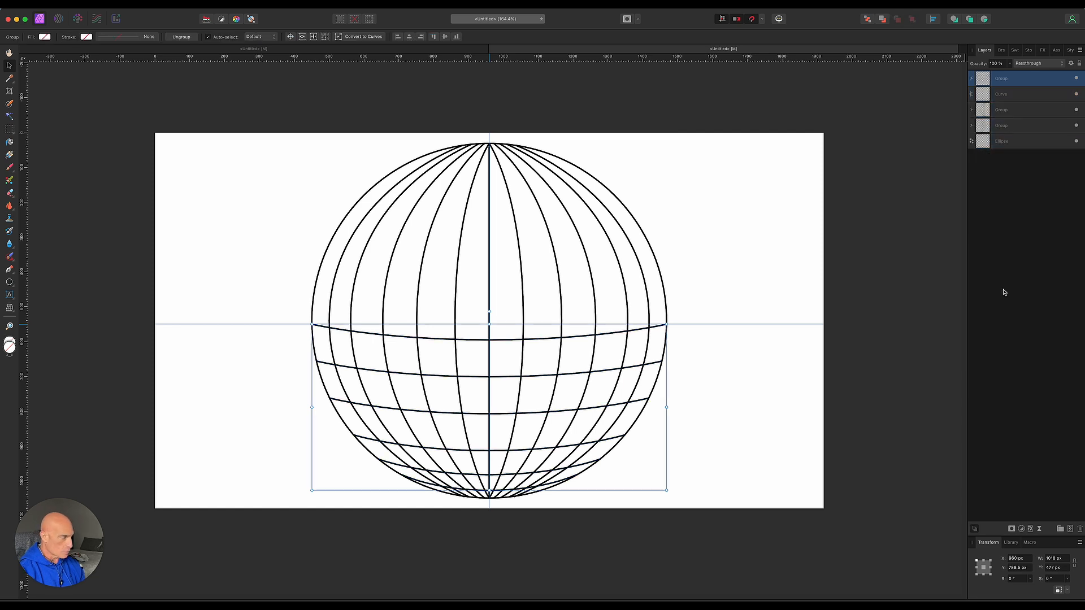
pyautogui.press('cmd')
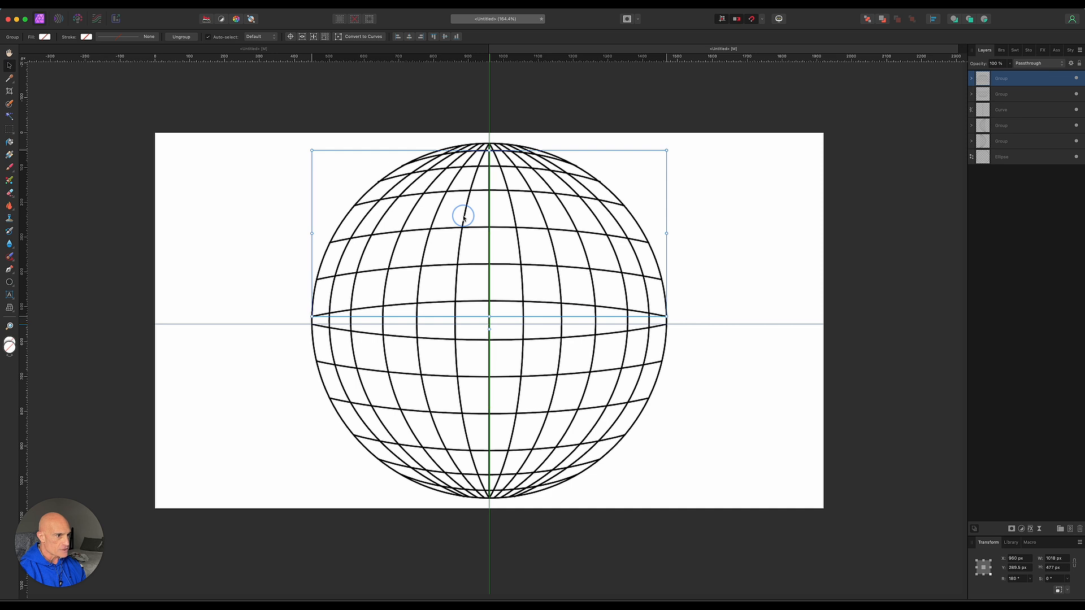
pyautogui.moveTo(275, 182)
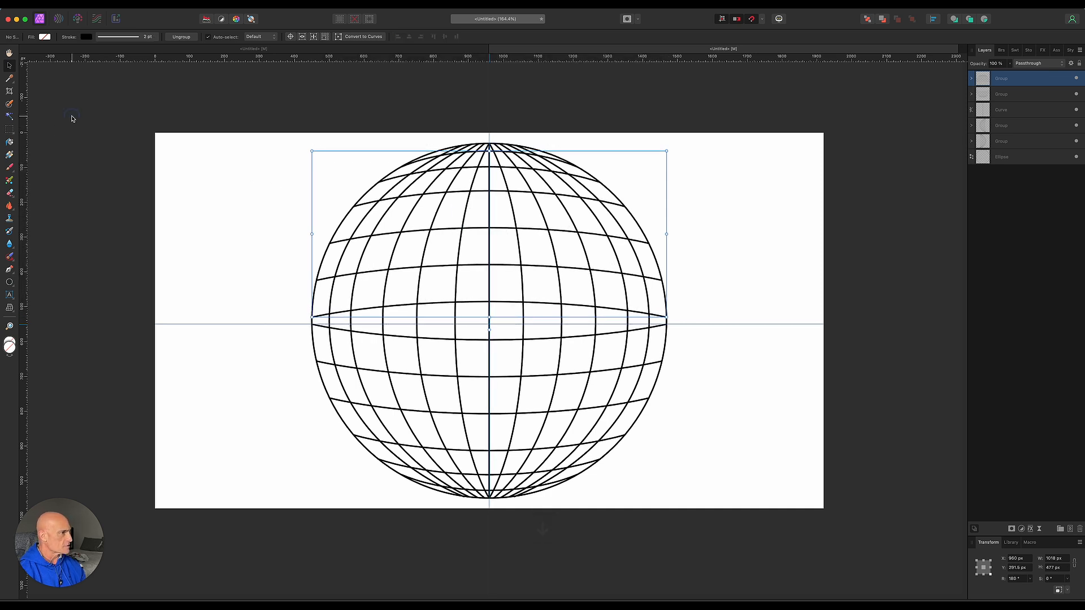
pyautogui.click(89, 122)
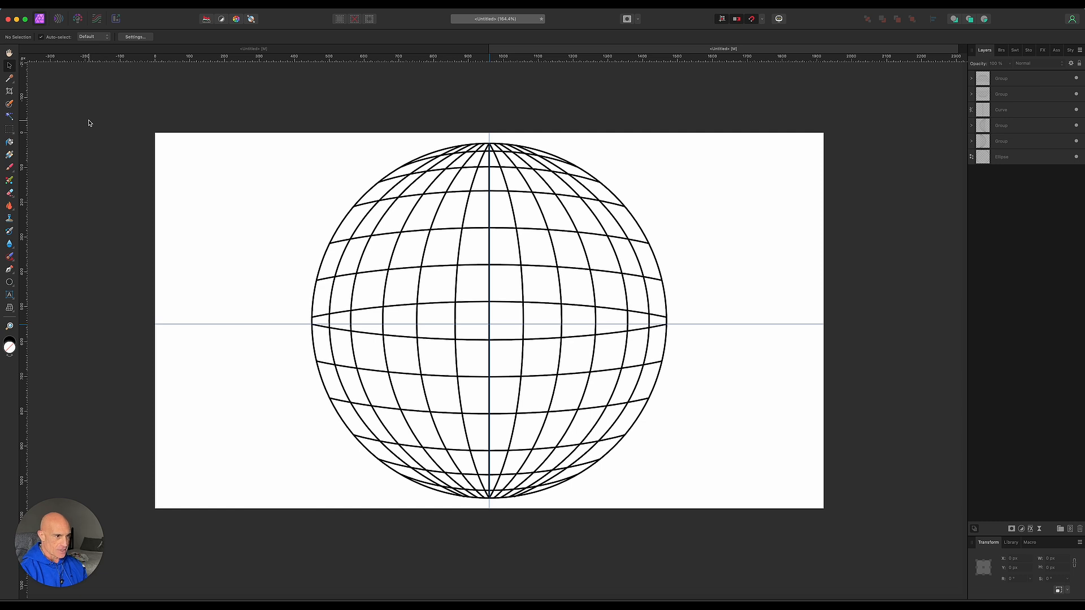
pyautogui.moveTo(96, 129)
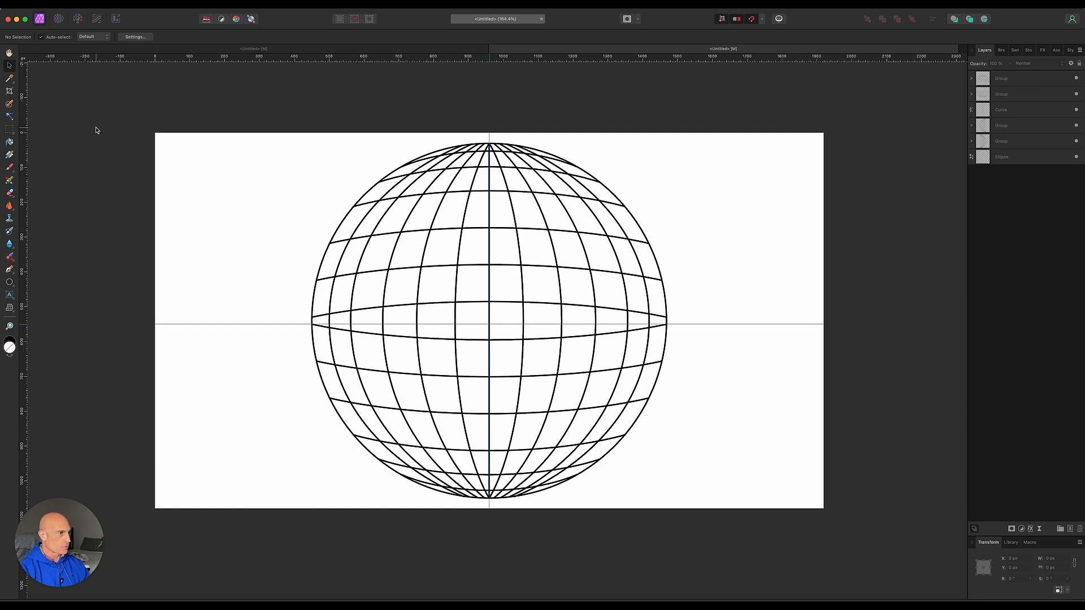
pyautogui.moveTo(317, 64)
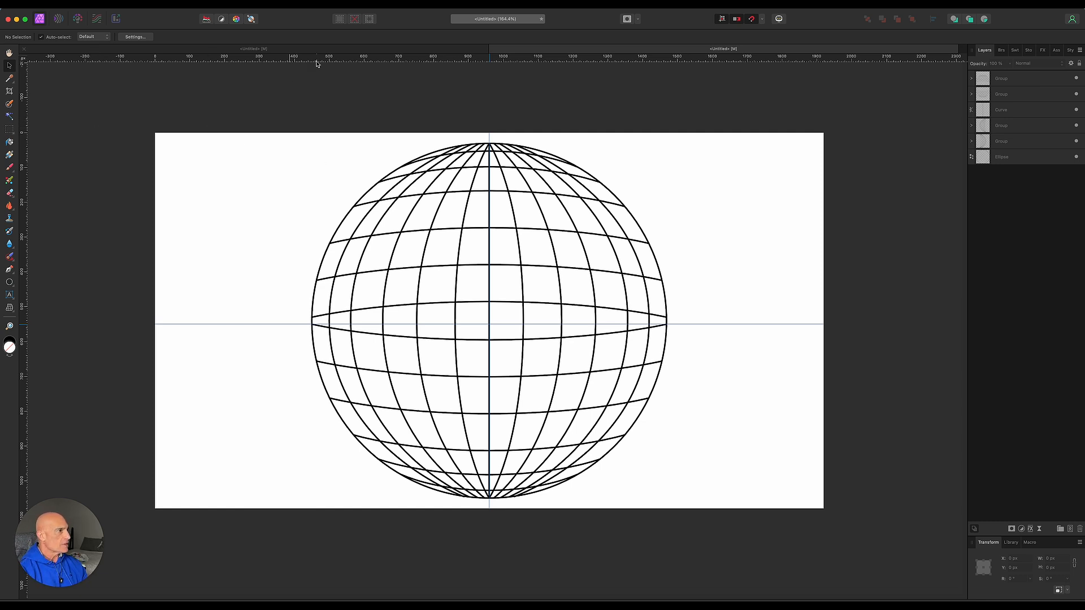
# Hide the guides and give the Ellipse layer a solid white fill.
pyautogui.click(318, 7)
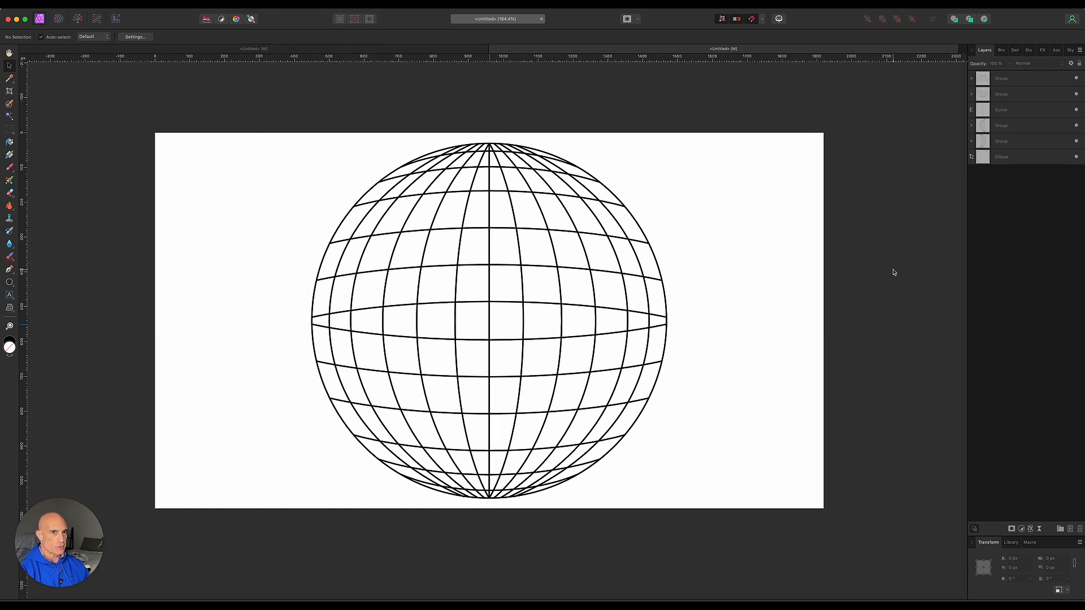
pyautogui.moveTo(792, 300)
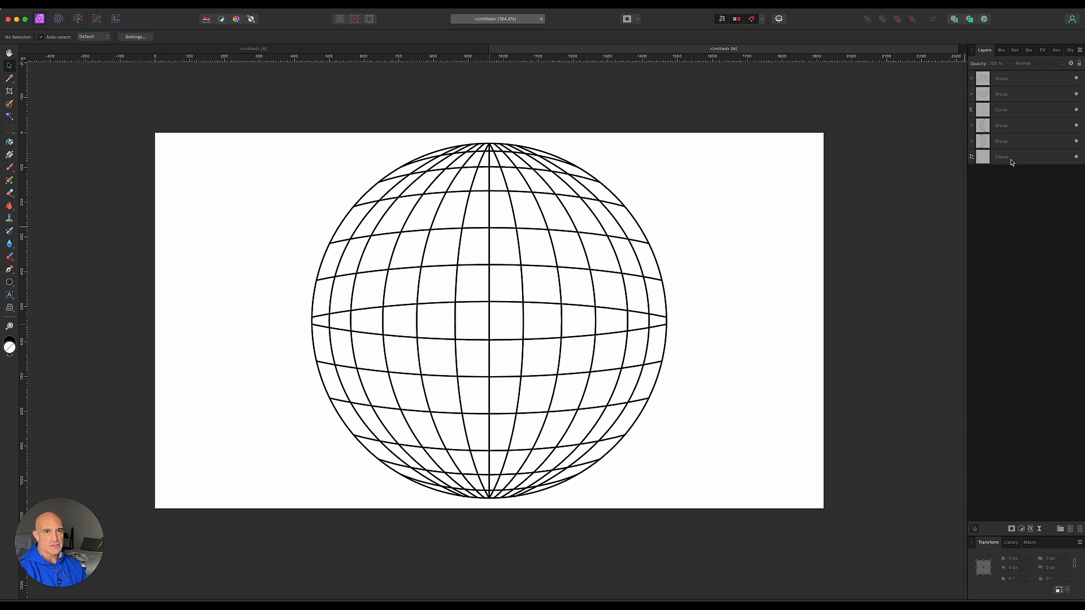
pyautogui.click(1004, 157)
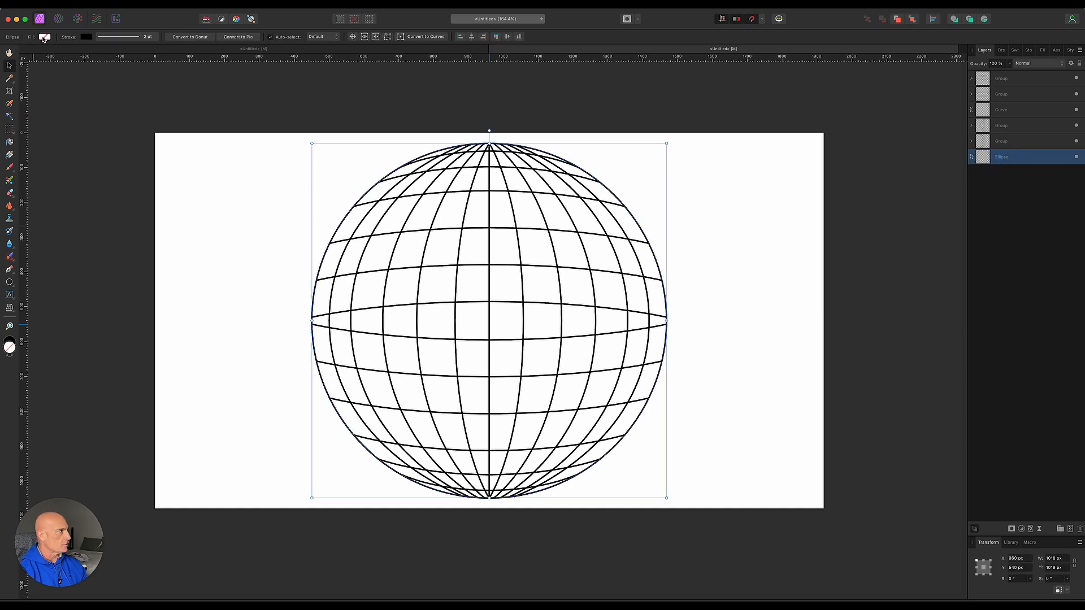
pyautogui.click(44, 36)
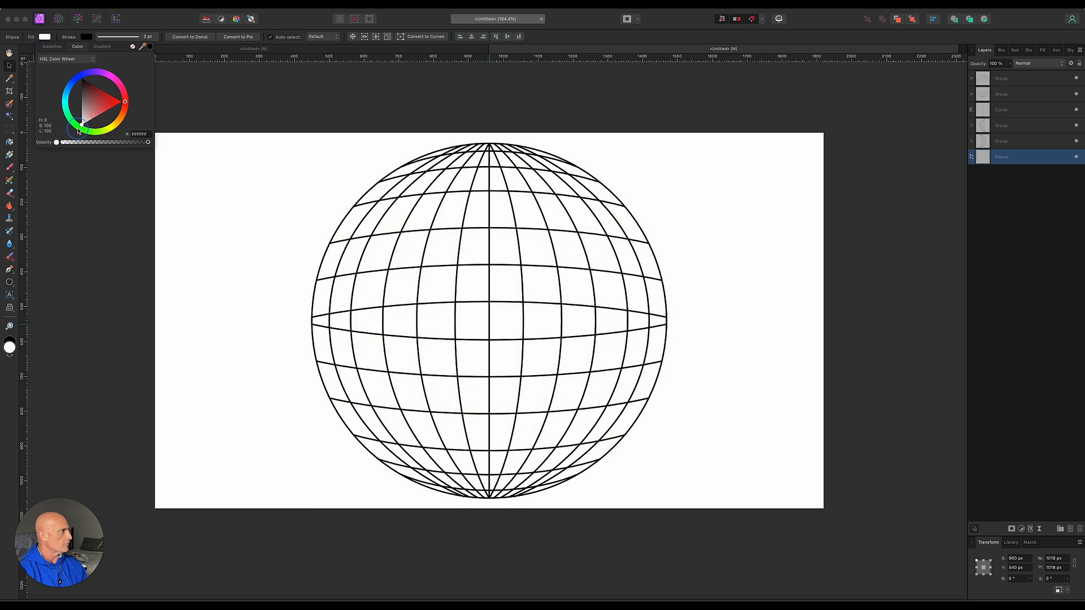
pyautogui.click(487, 318)
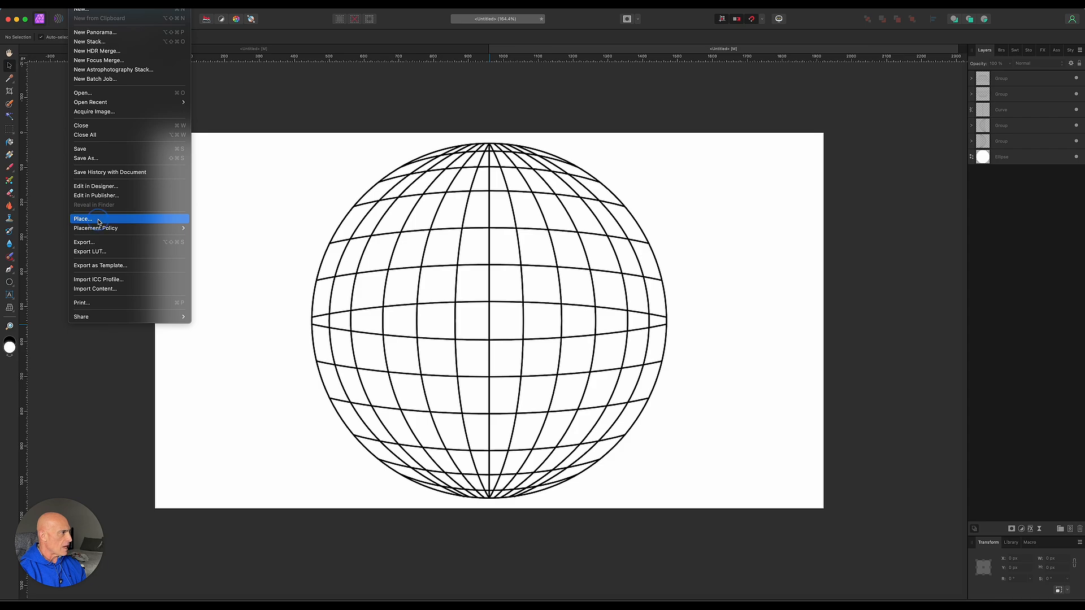
pyautogui.click(83, 218)
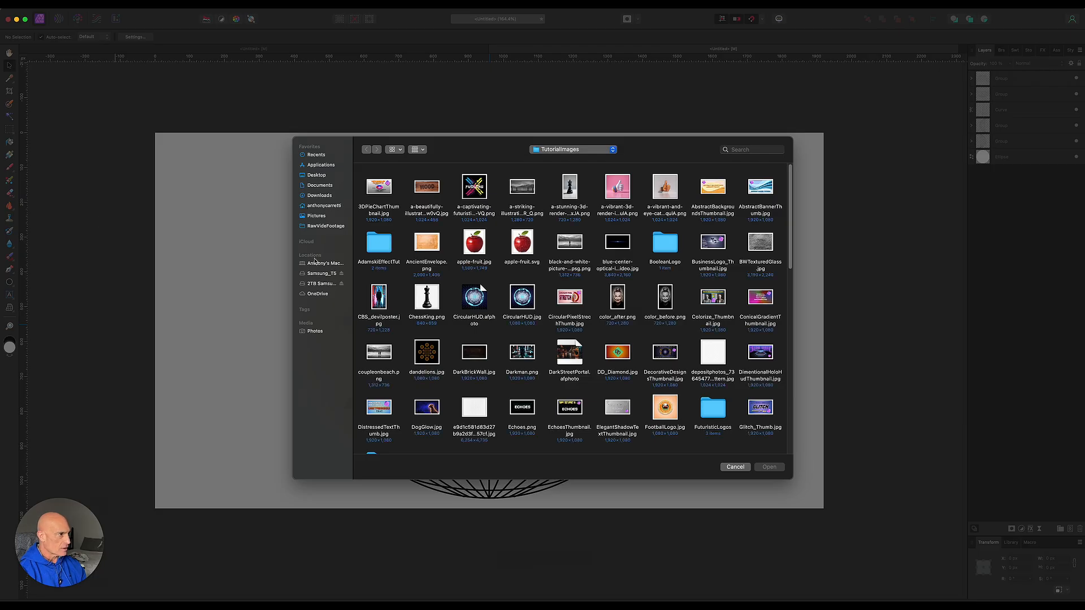
pyautogui.click(319, 283)
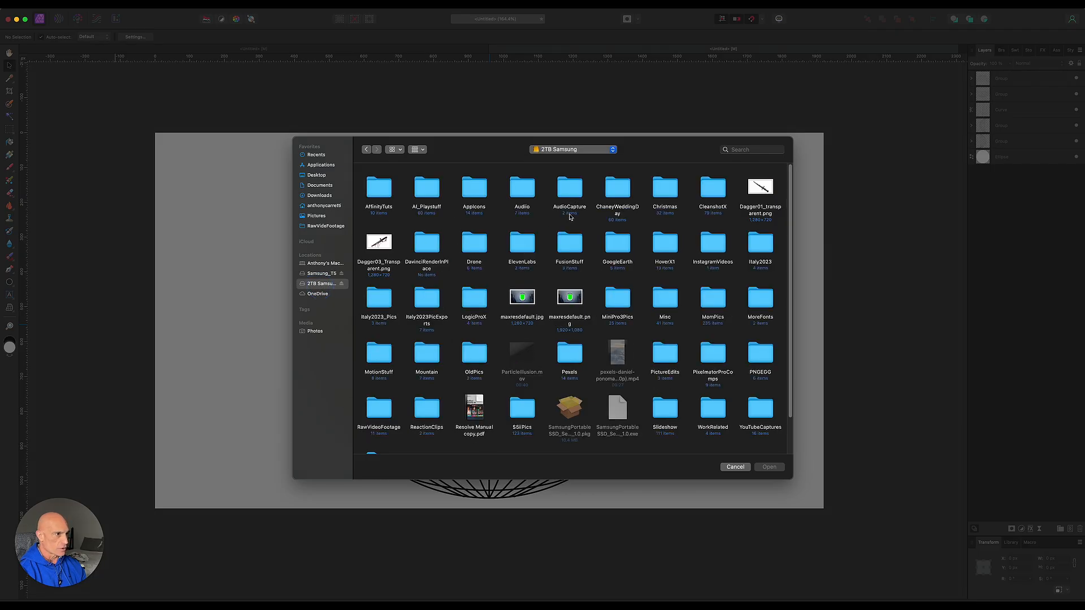
pyautogui.doubleClick(713, 187)
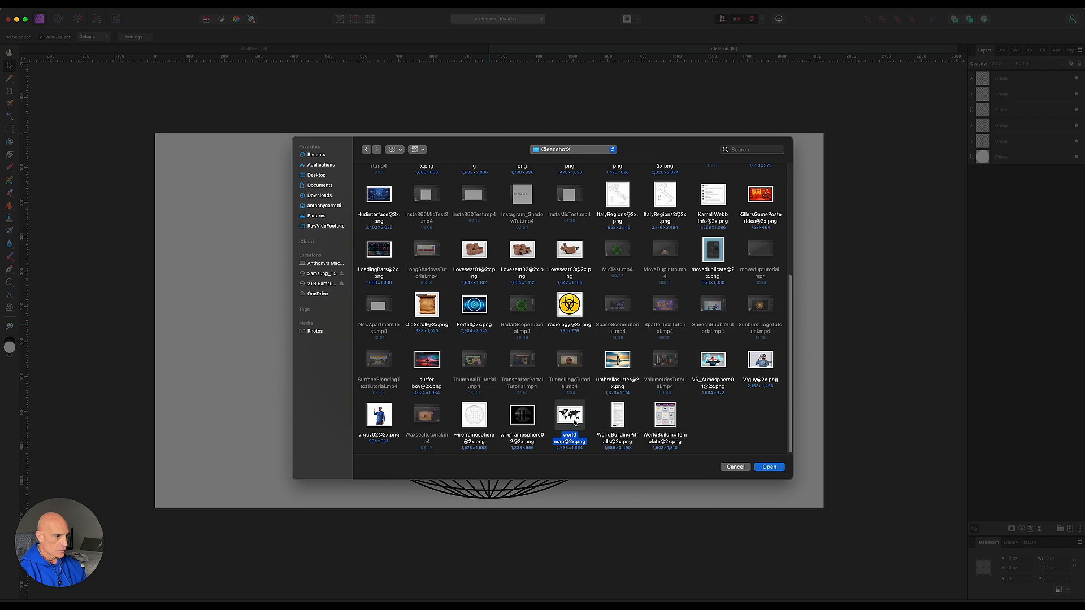
pyautogui.click(768, 466)
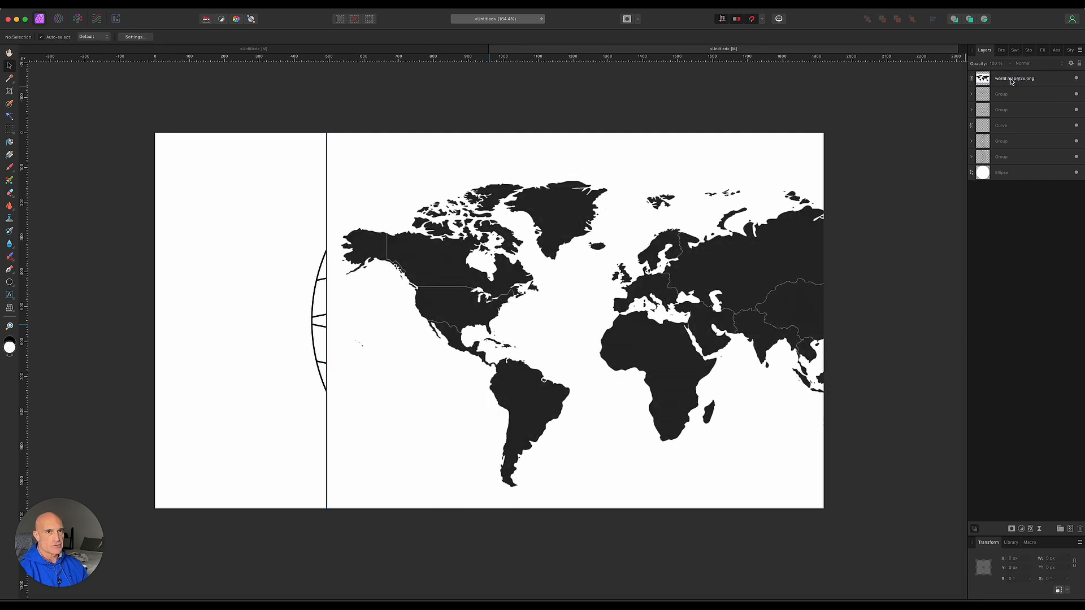
# Rasterize the map layer and delete its sampled white background so the grid shows through.
pyautogui.rightClick(1013, 78)
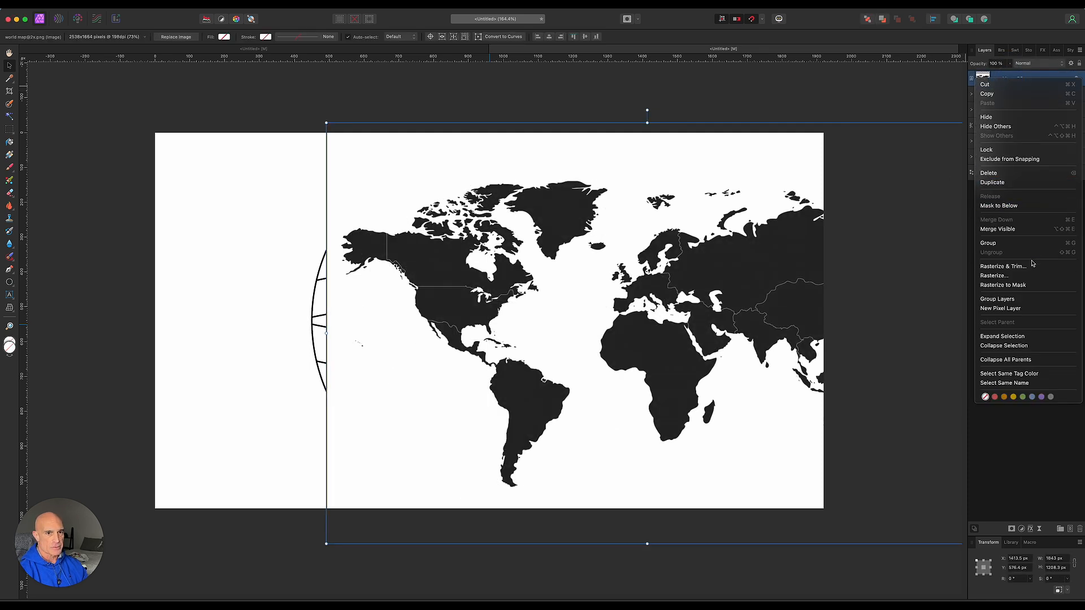
pyautogui.click(995, 275)
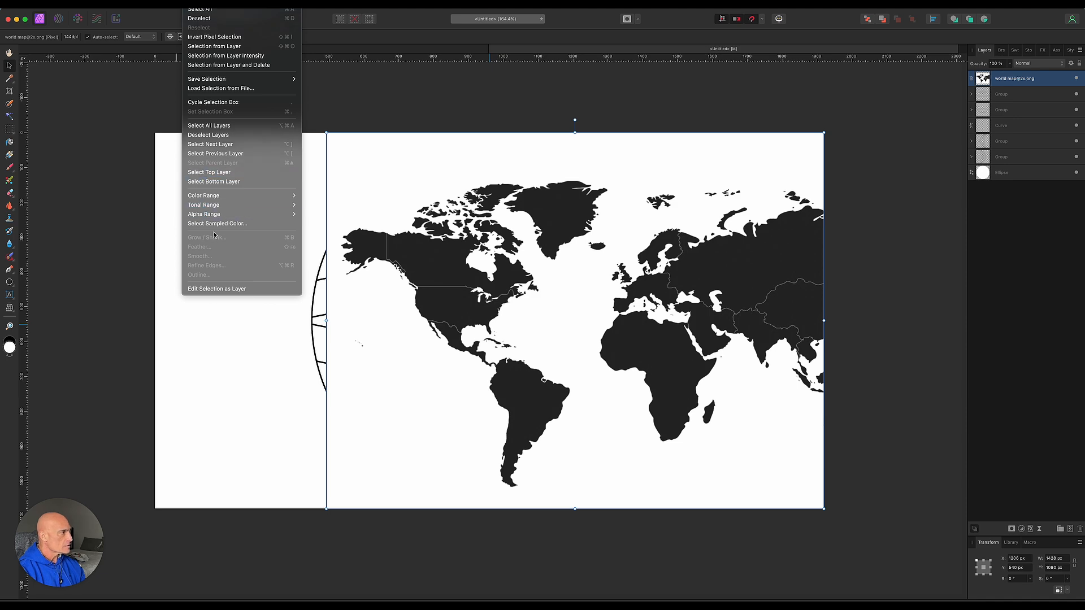
pyautogui.click(217, 224)
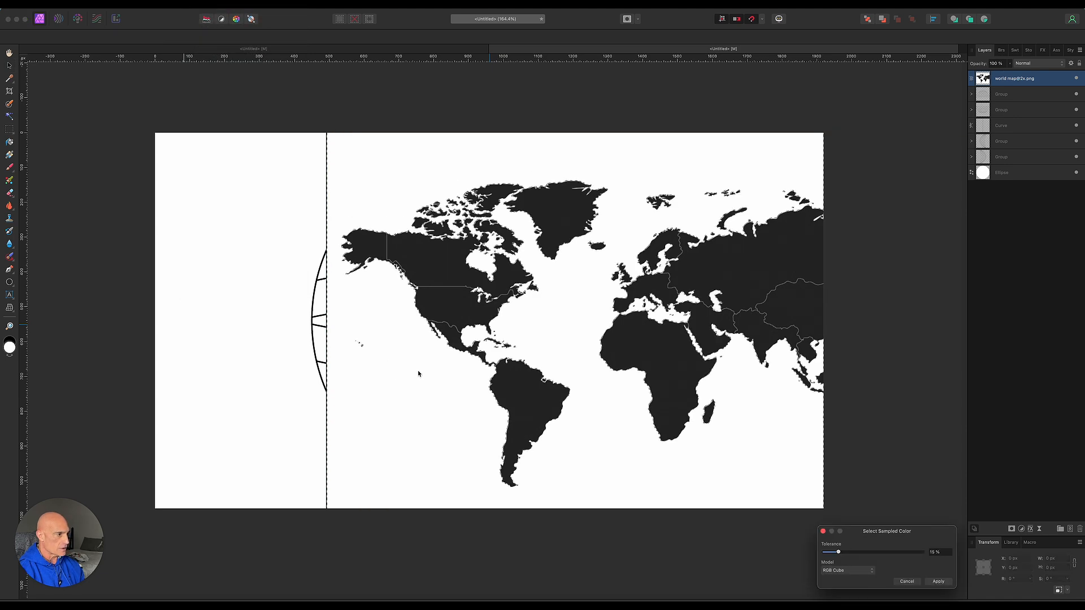
pyautogui.click(938, 581)
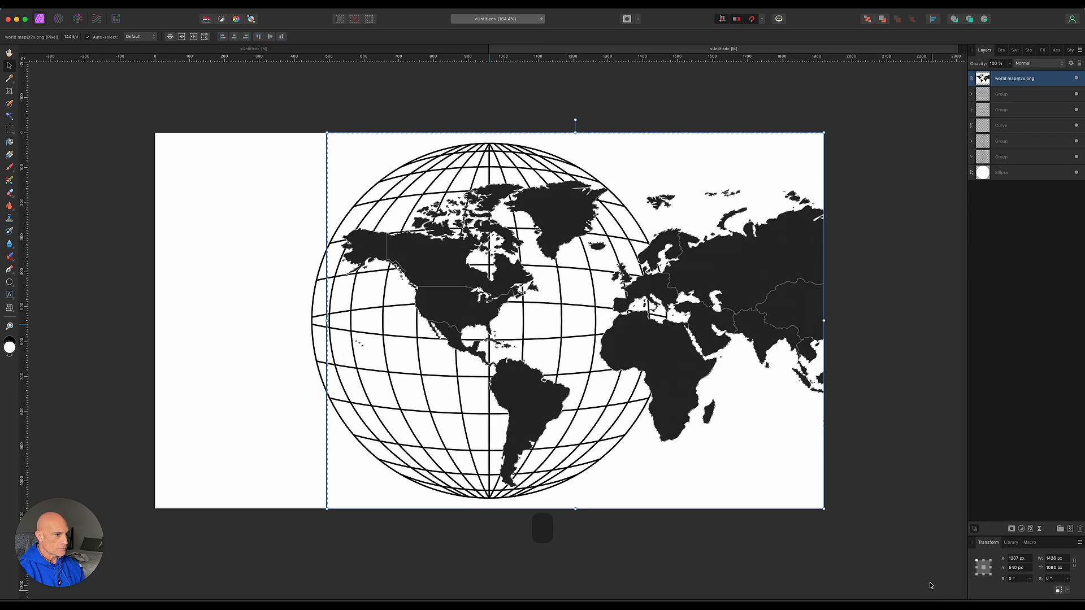
pyautogui.press('cmd+d')
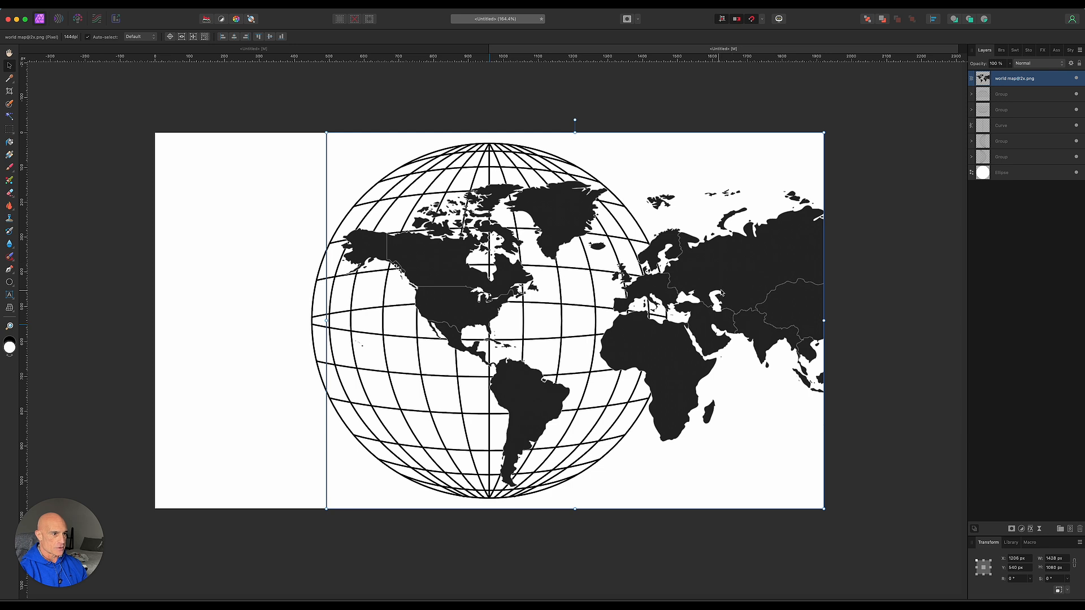
pyautogui.moveTo(737, 301)
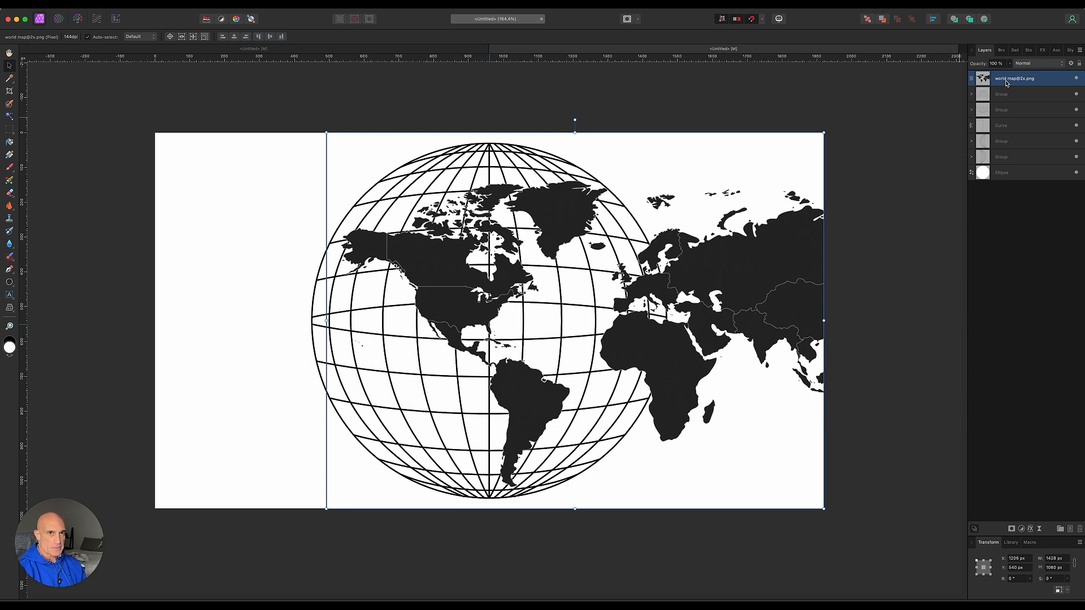
pyautogui.moveTo(983, 178)
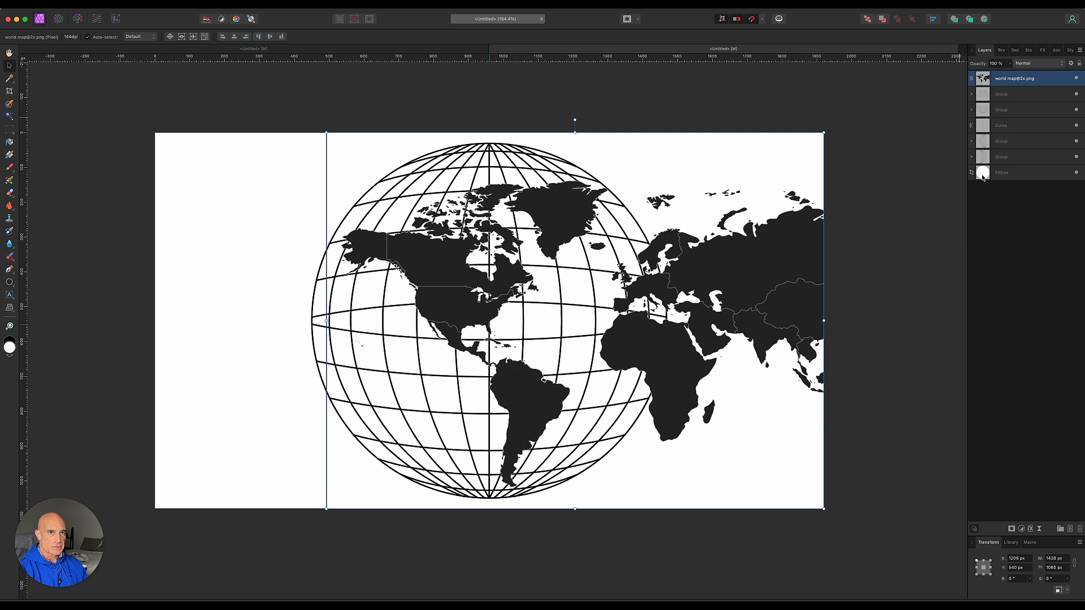
# Load the Ellipse layer's circular selection and crop the map to the globe's outline.
pyautogui.press('cmd')
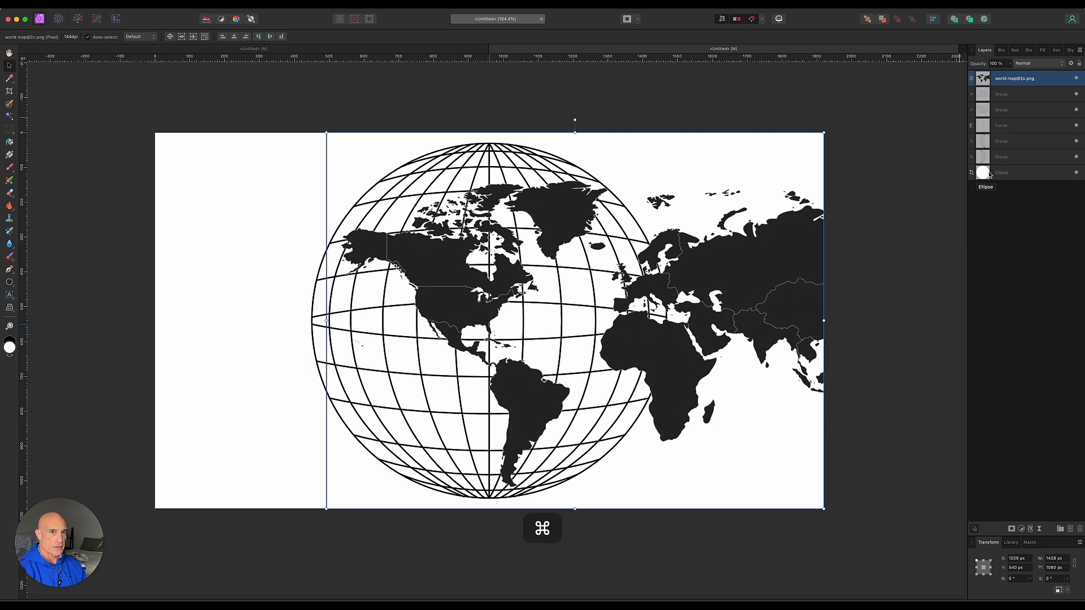
pyautogui.click(1001, 173)
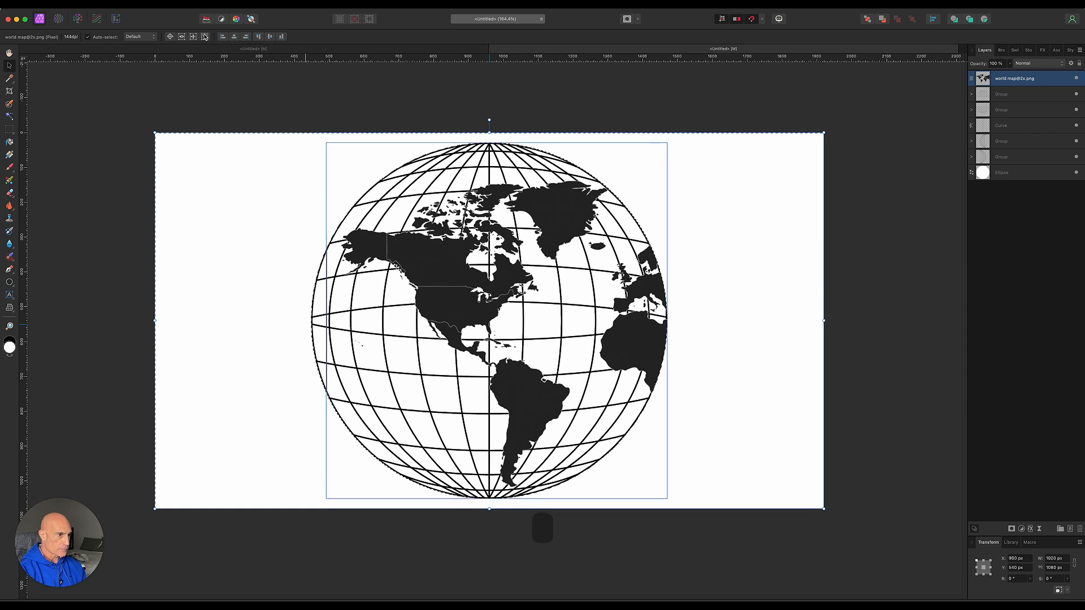
pyautogui.press('cmd')
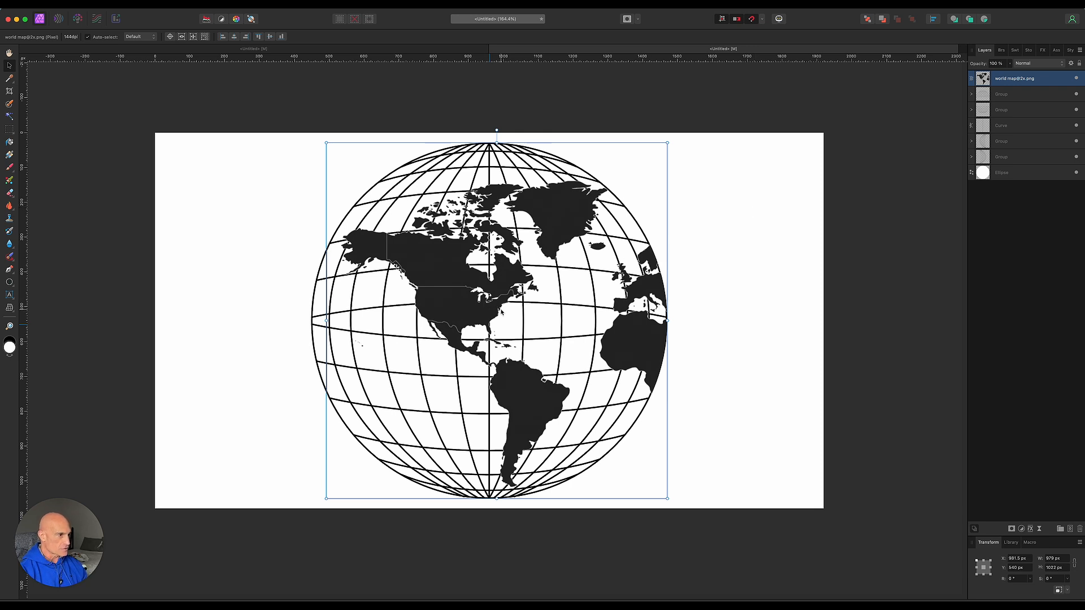
pyautogui.moveTo(940, 418)
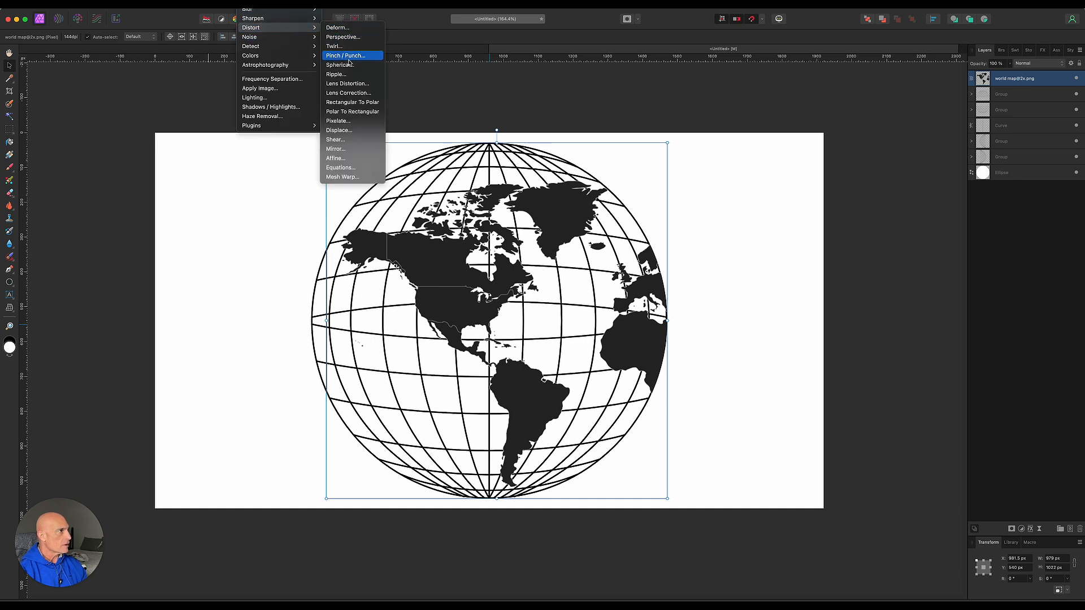
# Bulge the map with a Pinch/Punch distortion, then erase the stray line left of the globe.
pyautogui.click(345, 55)
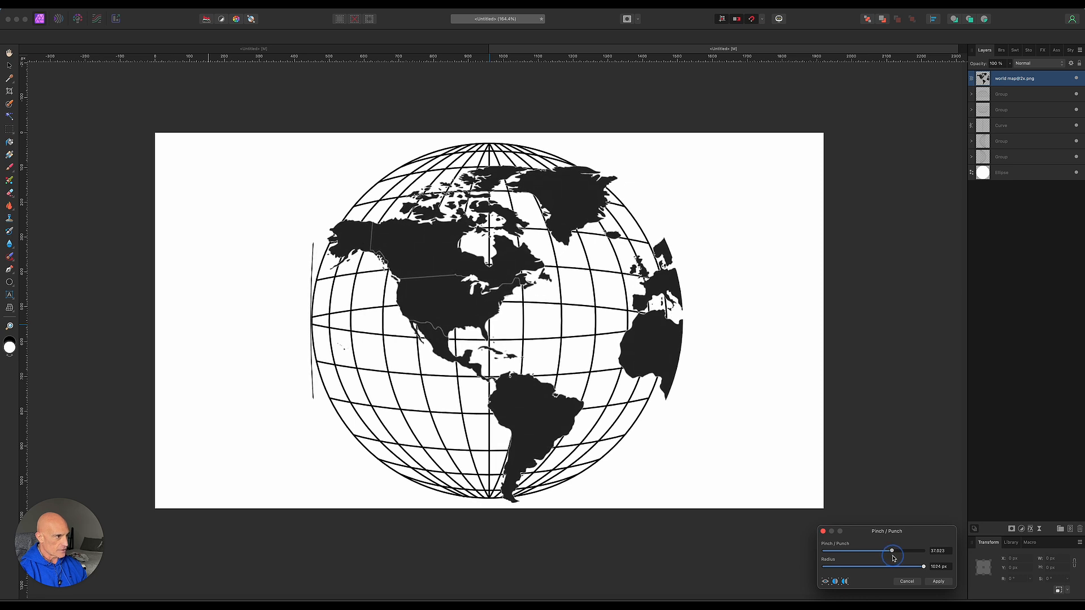
pyautogui.click(938, 581)
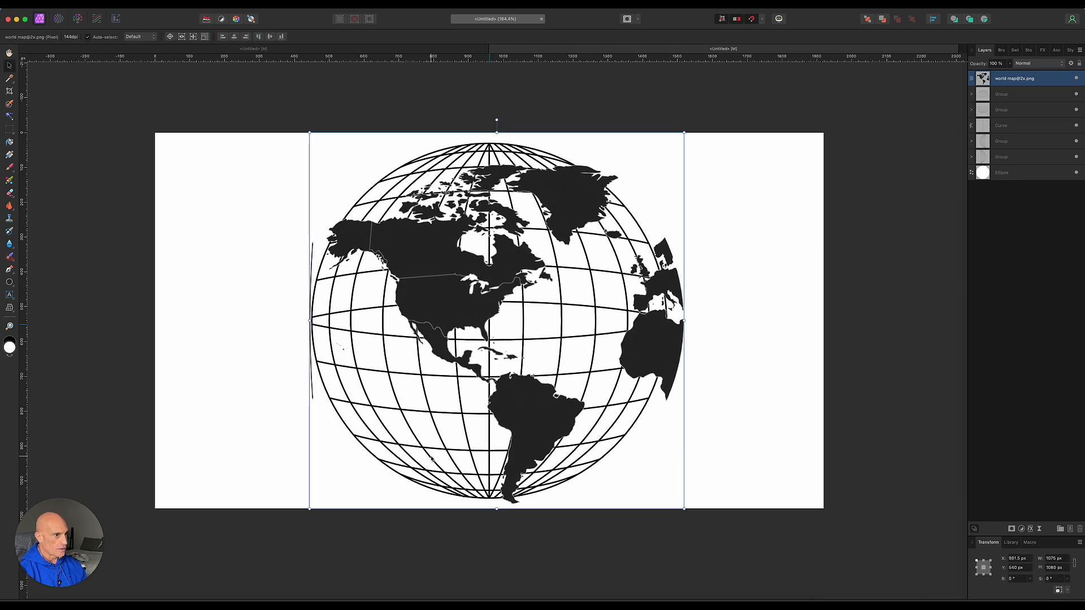
pyautogui.moveTo(609, 318)
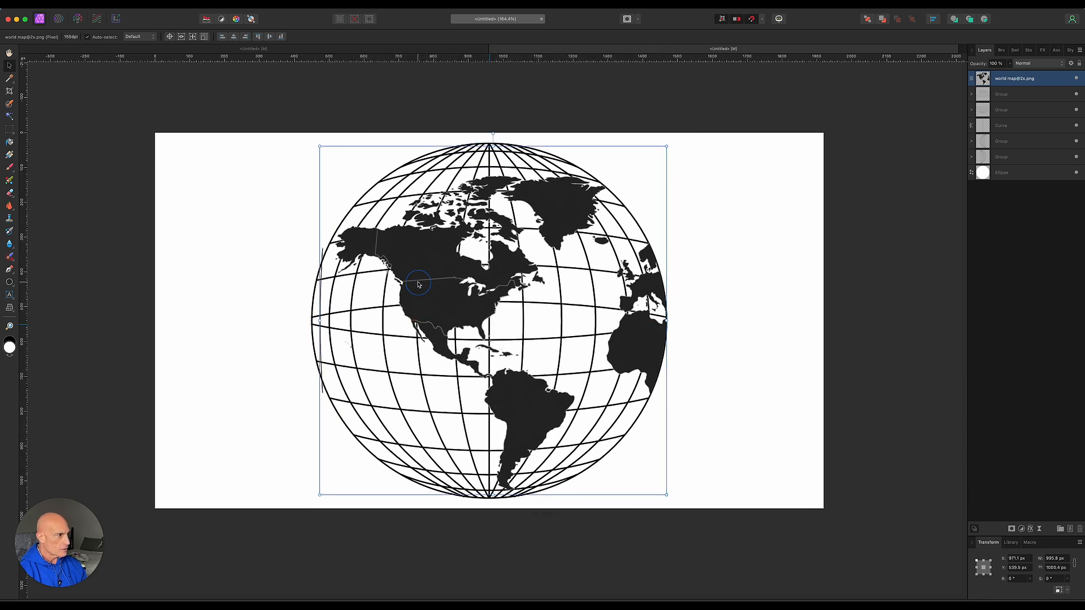
pyautogui.moveTo(322, 304)
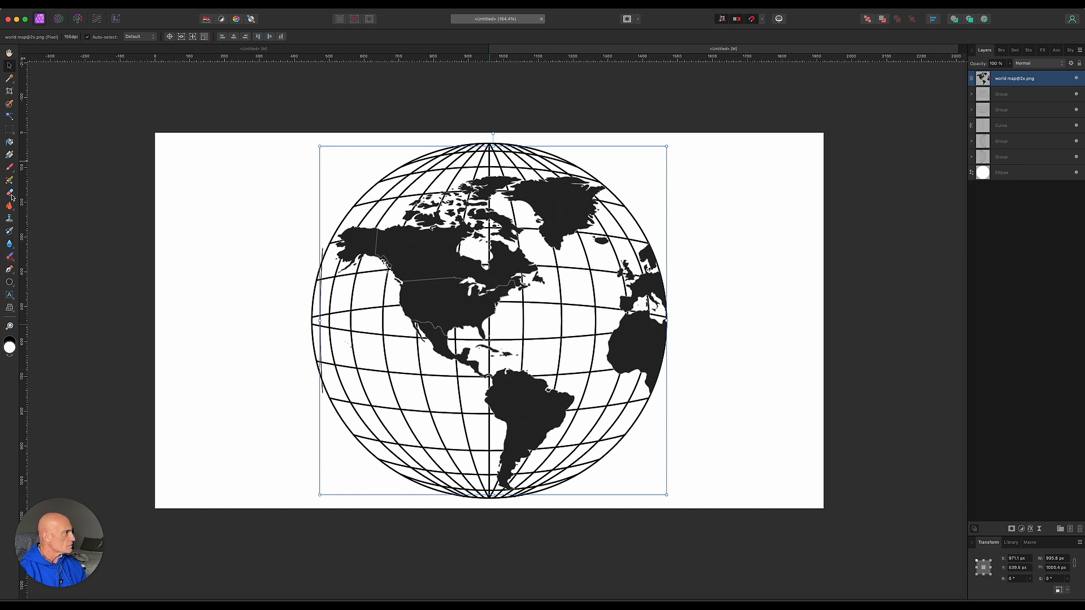
pyautogui.click(9, 192)
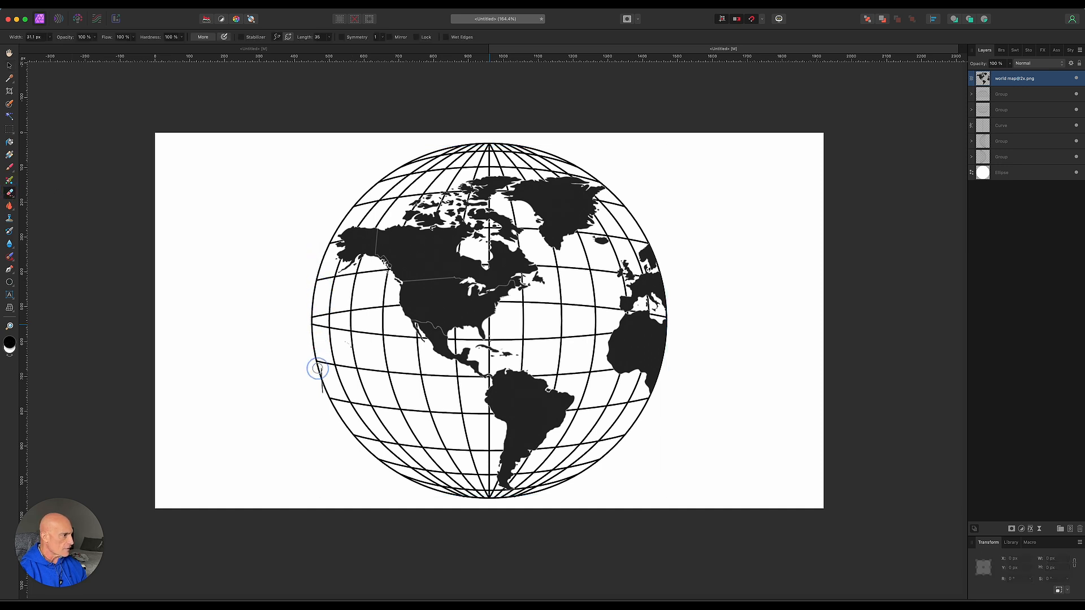
pyautogui.click(9, 67)
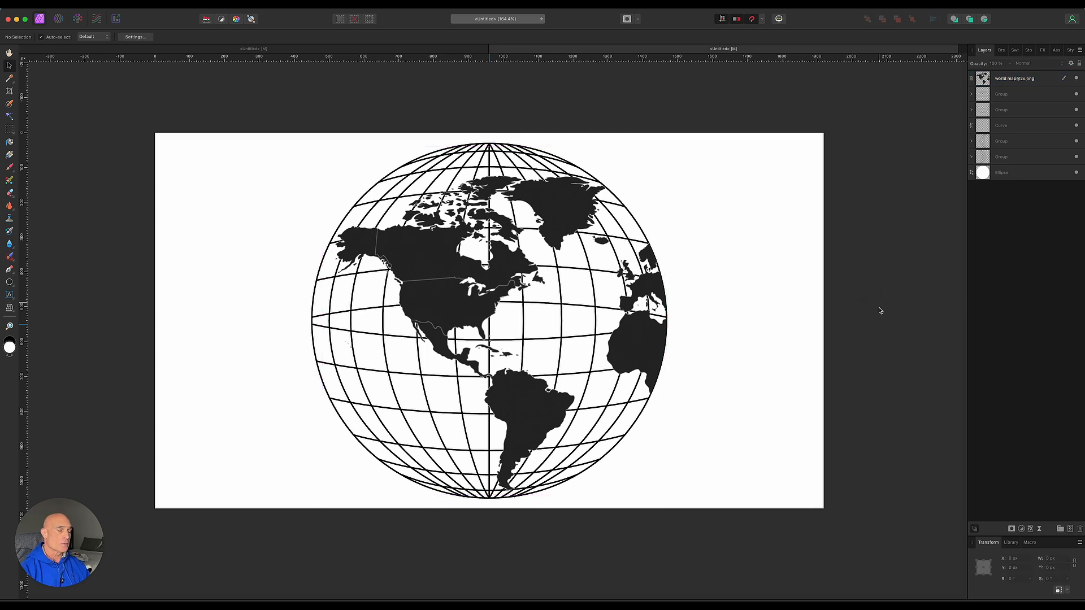
# Add a new pixel layer and move it to the bottom of the stack as a background.
pyautogui.click(1001, 172)
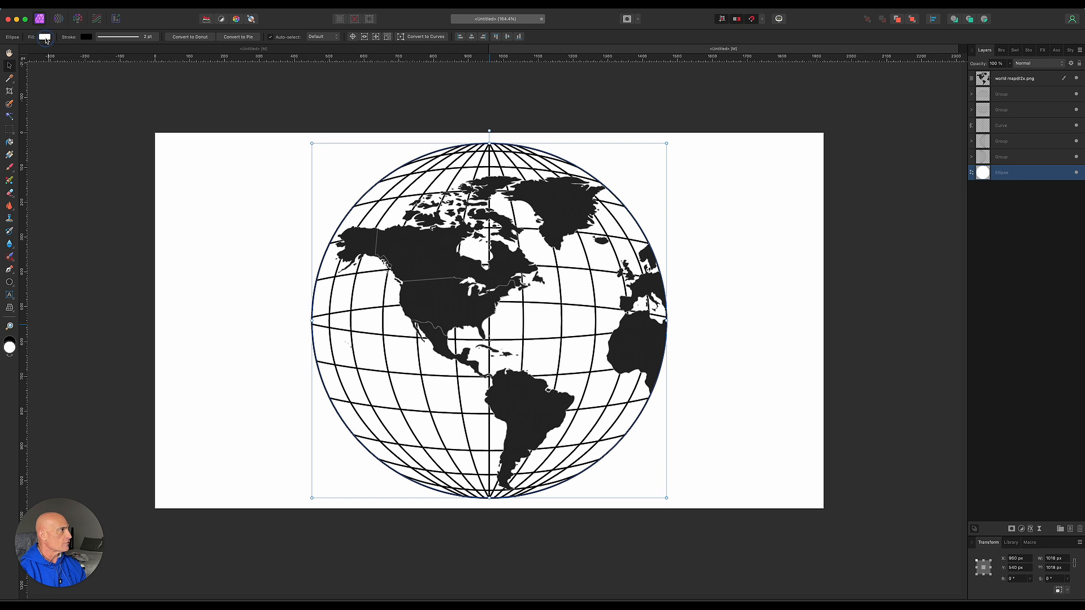
pyautogui.click(44, 37)
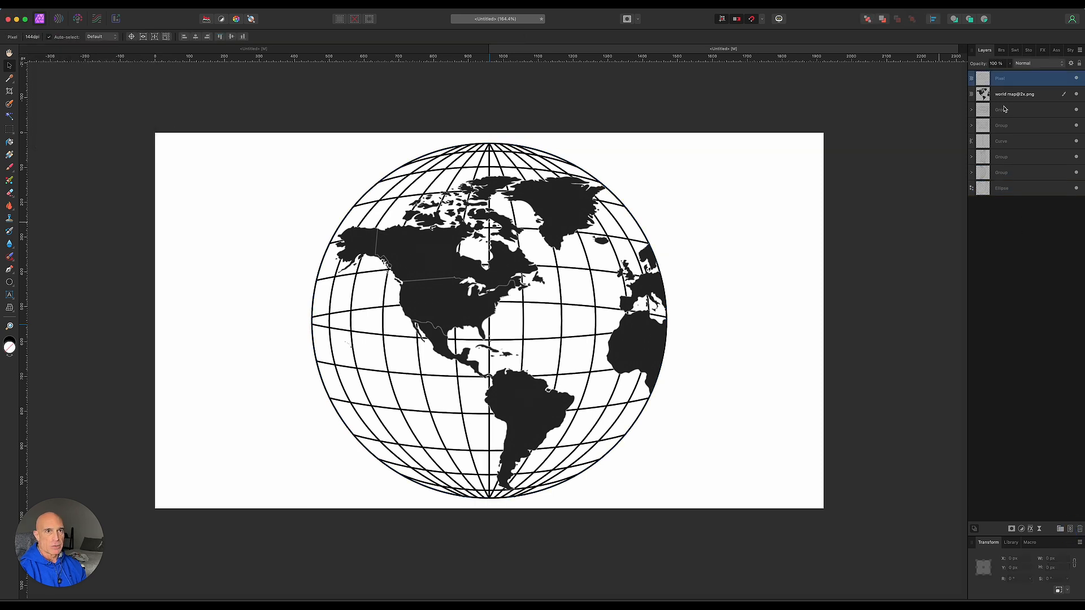
pyautogui.click(1017, 187)
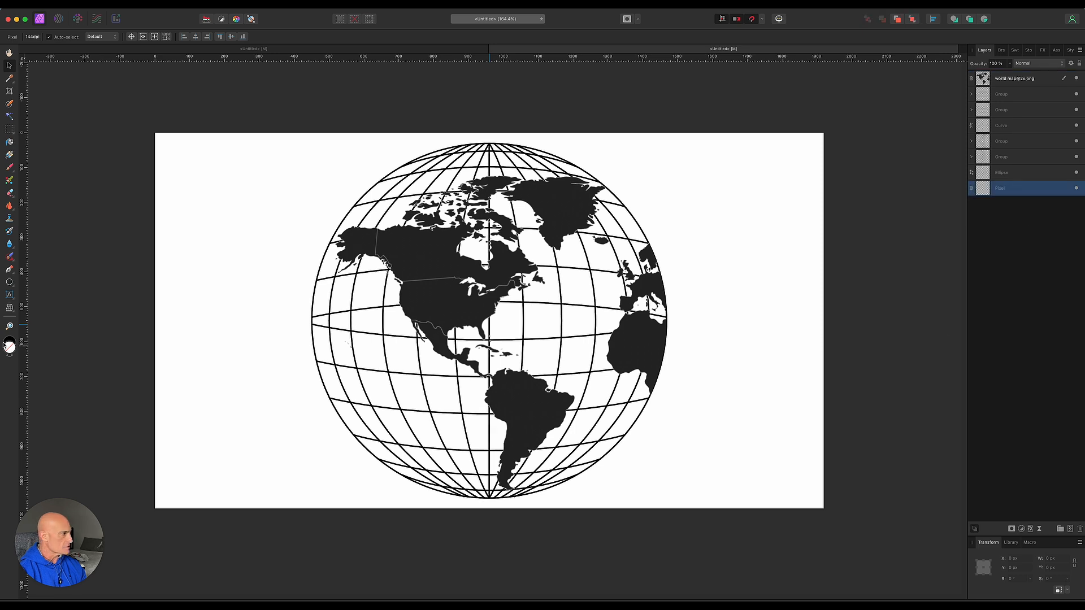
pyautogui.moveTo(20, 326)
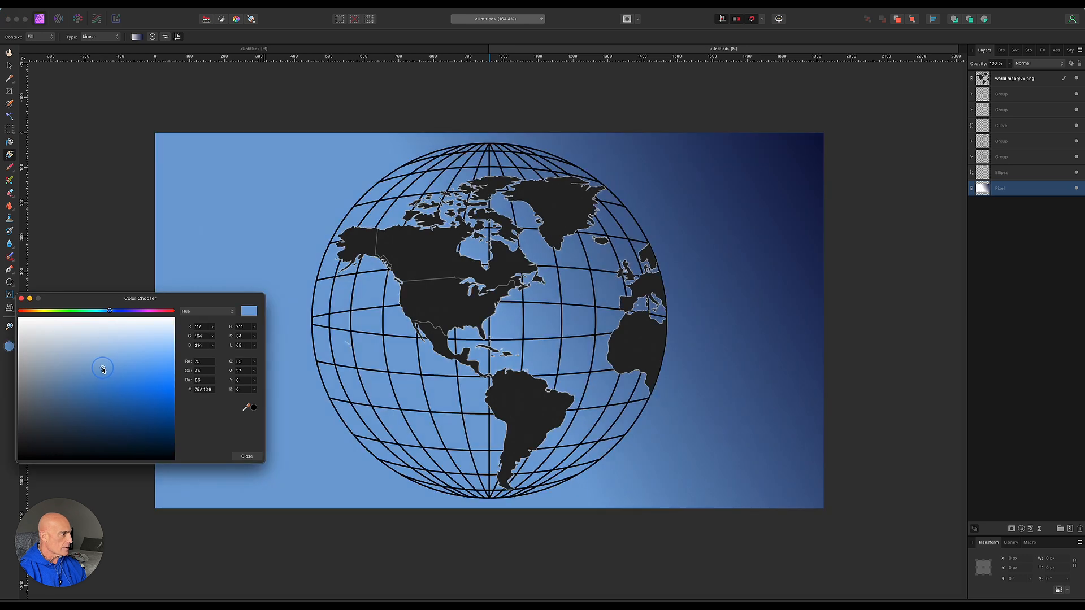
# Fill the background with a radial gradient from light blue centre to dark navy edges.
pyautogui.click(100, 36)
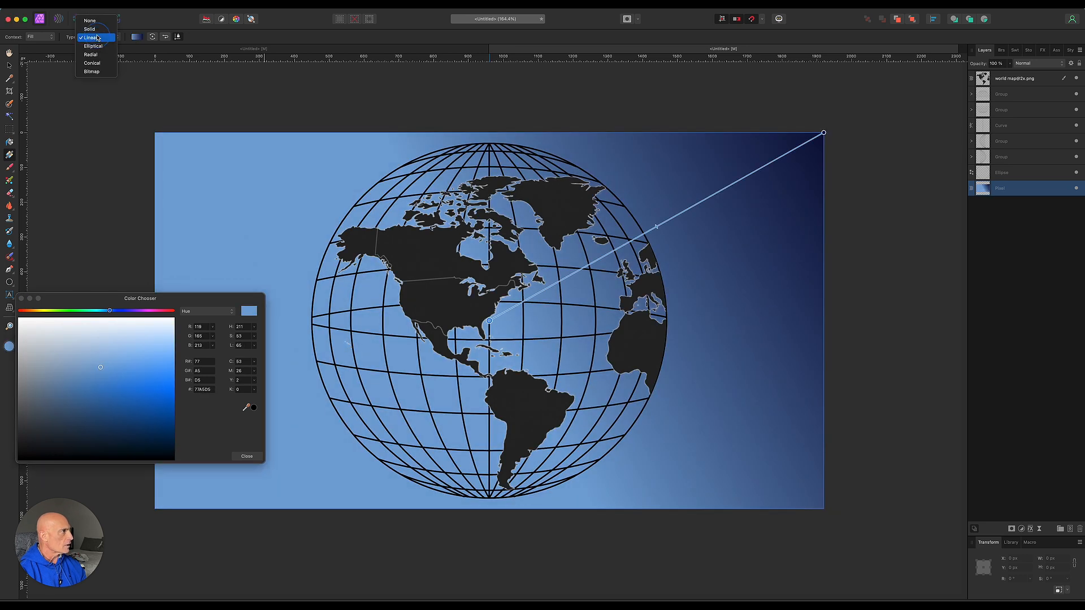
pyautogui.click(90, 54)
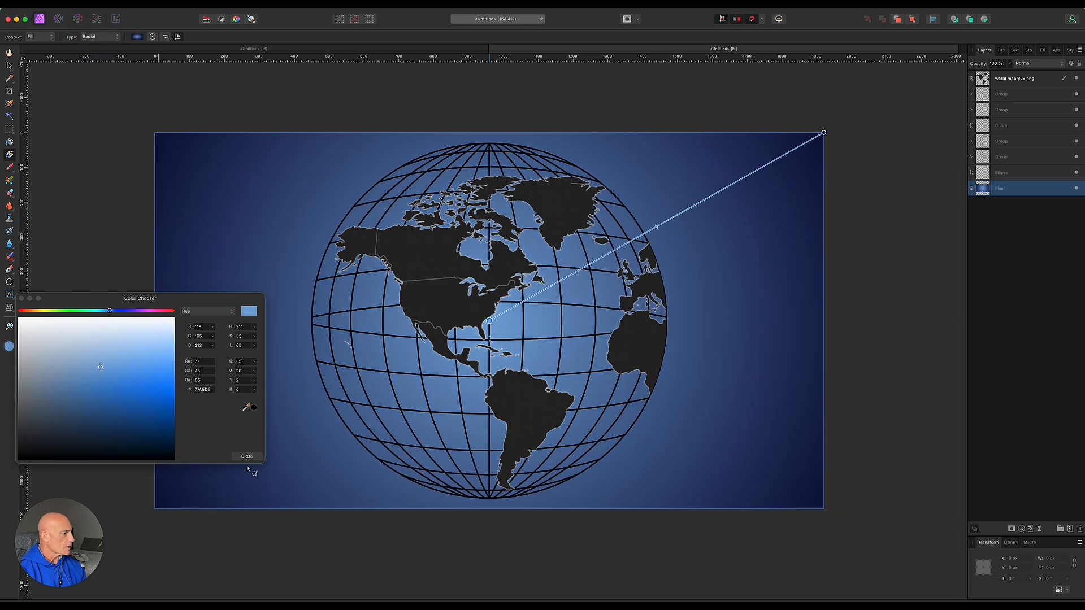
pyautogui.click(246, 456)
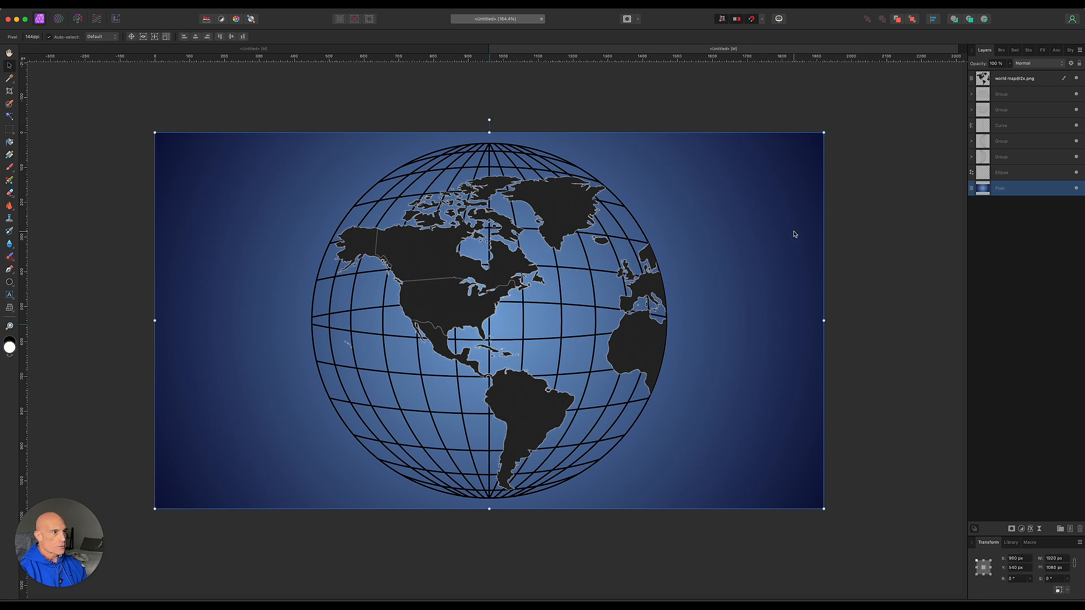
pyautogui.moveTo(1005, 172)
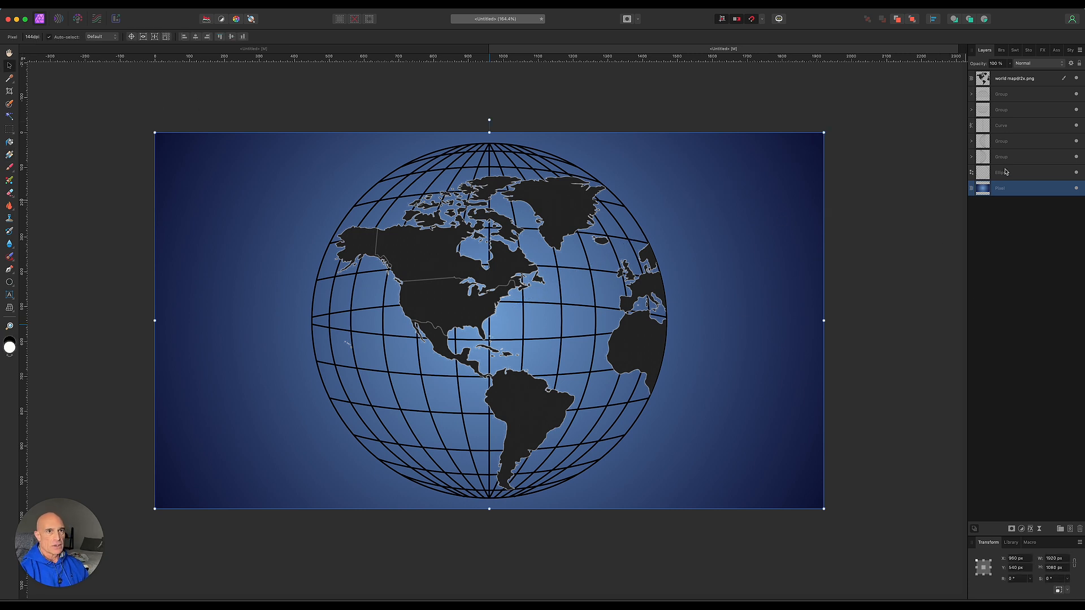
# Give the wireframe layers a white Color Overlay and an enlarged white Outer Glow.
pyautogui.click(1024, 94)
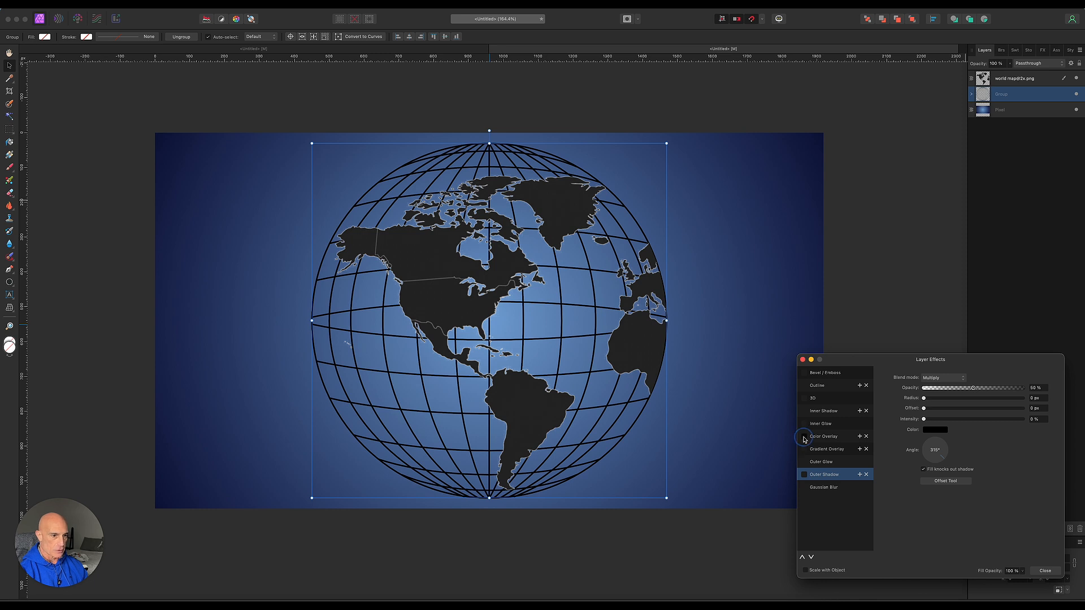
pyautogui.click(803, 436)
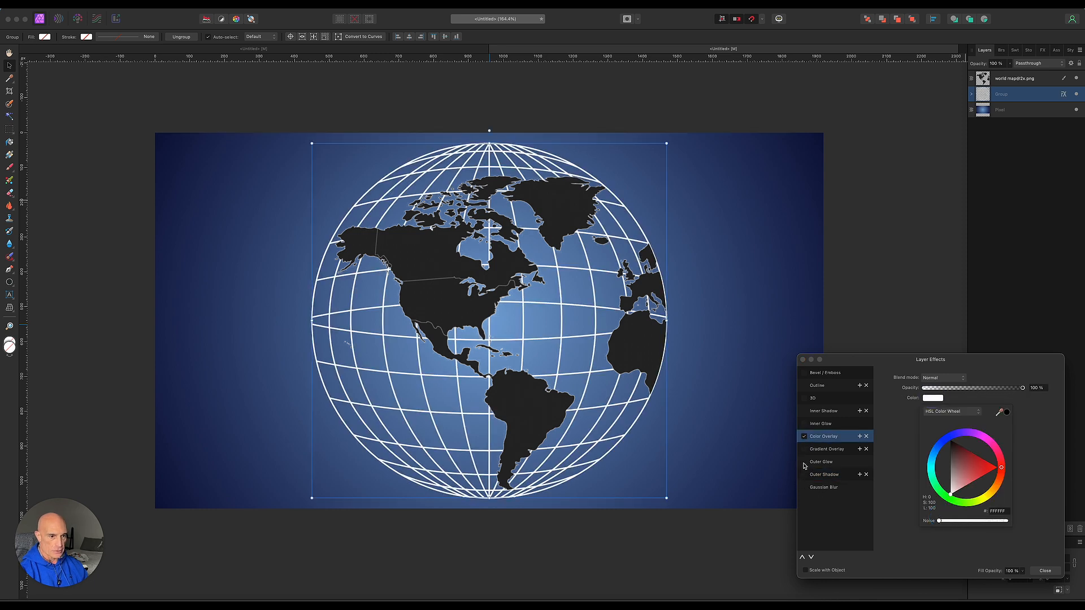
pyautogui.click(822, 462)
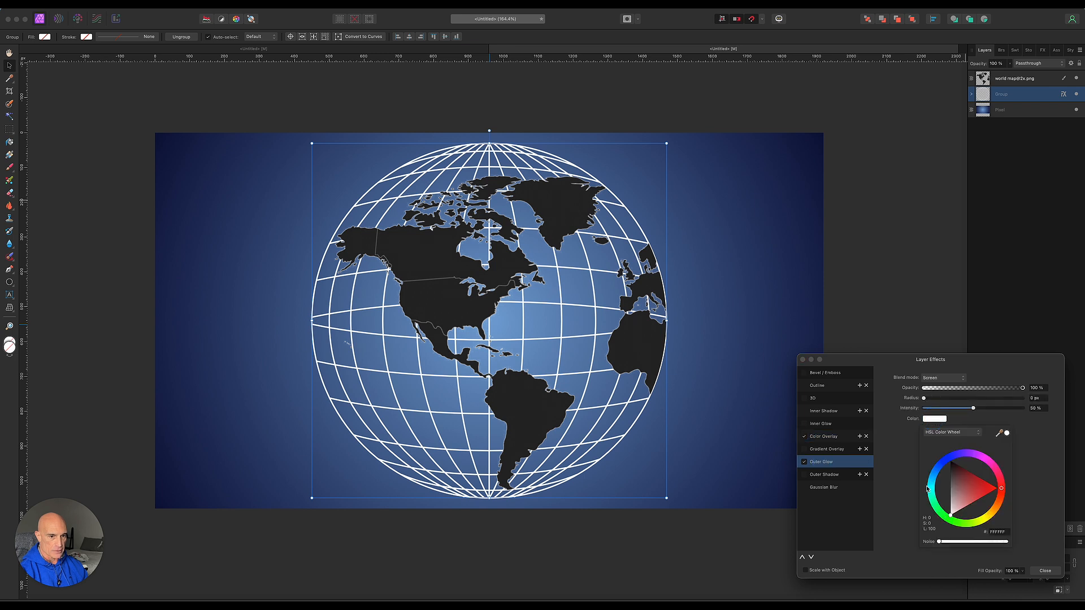
pyautogui.click(959, 472)
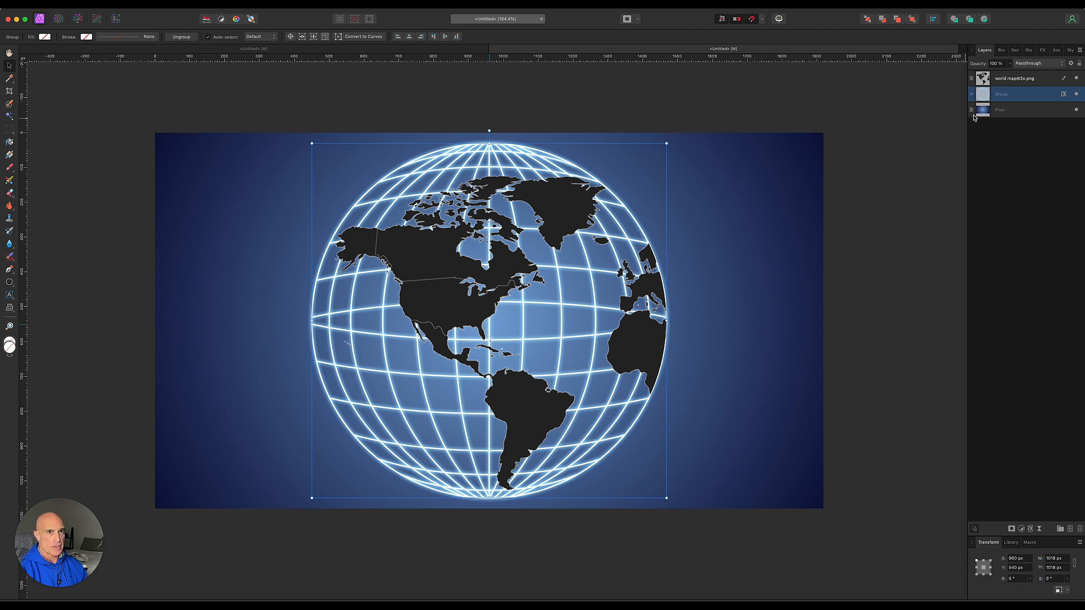
# Rasterize & Trim the map layer and bring up its layer effects.
pyautogui.rightClick(1003, 94)
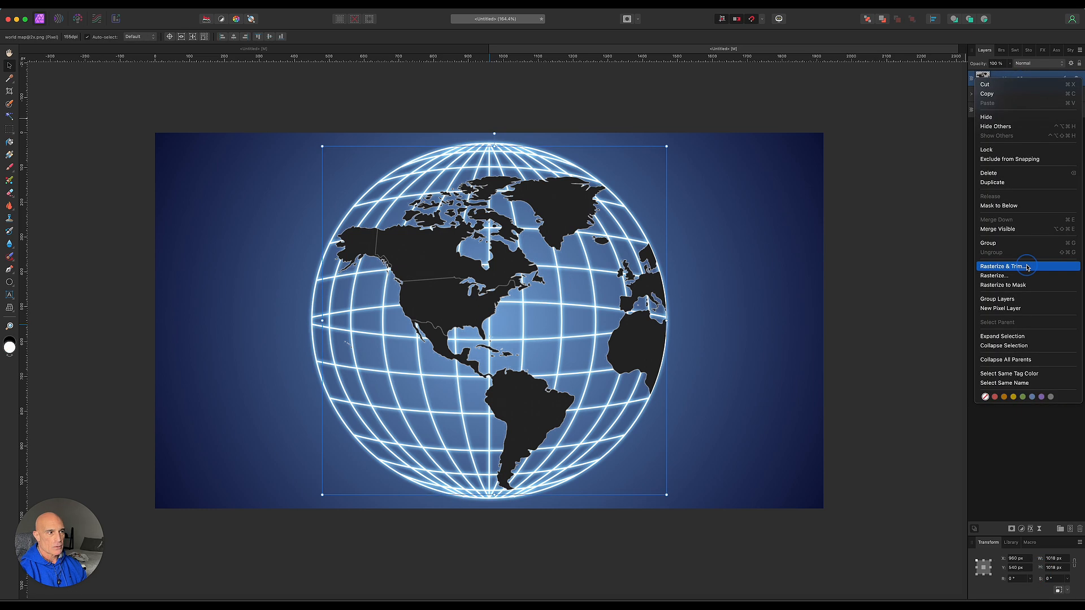
pyautogui.click(999, 266)
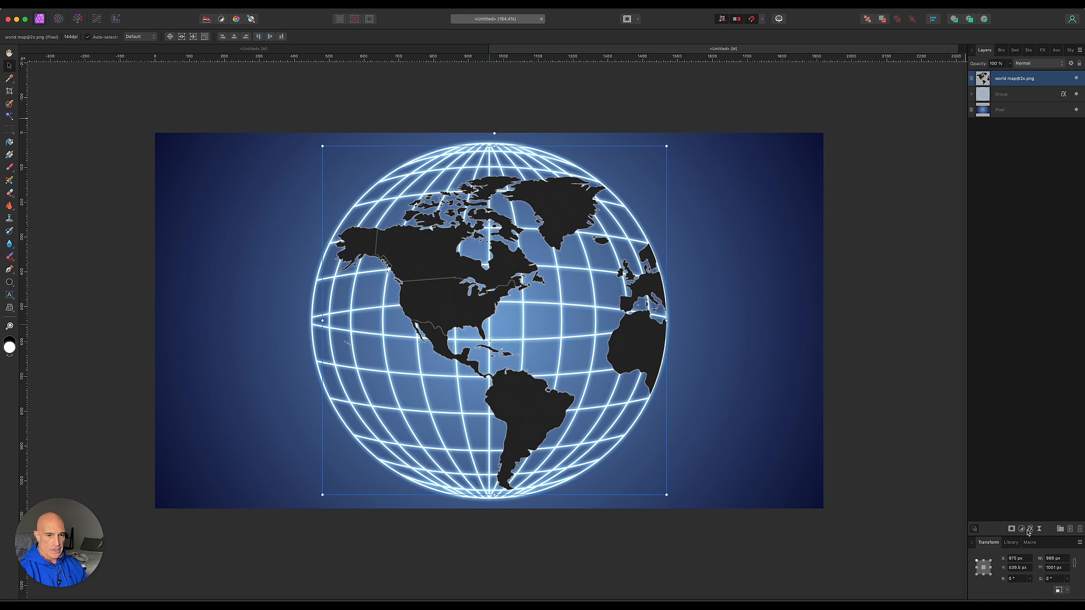
pyautogui.click(1029, 529)
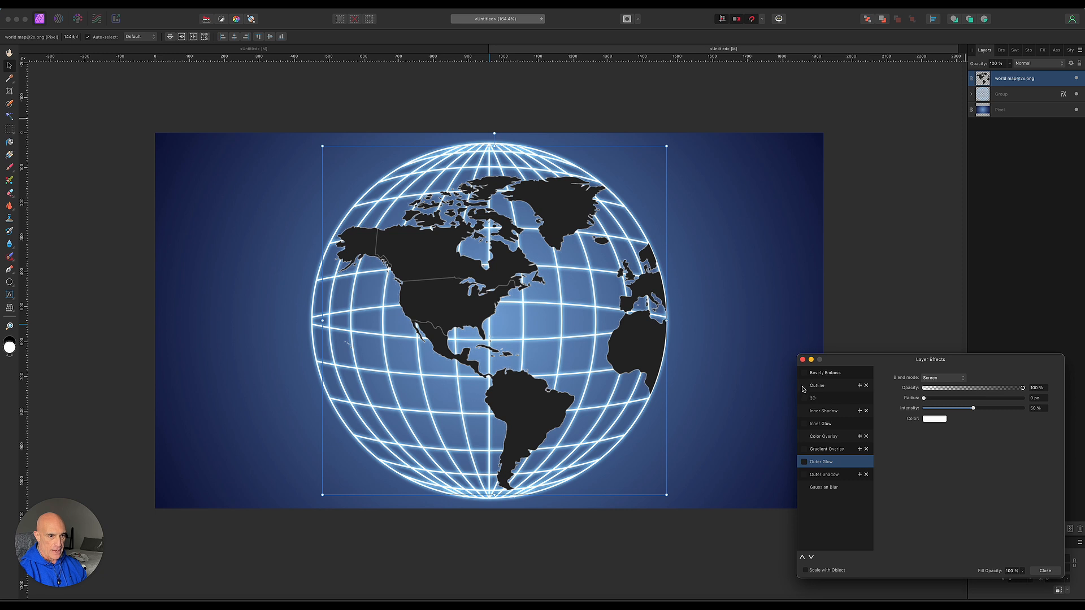
# Give the landmasses a white outline and a white Color Overlay so they read solid white.
pyautogui.click(817, 385)
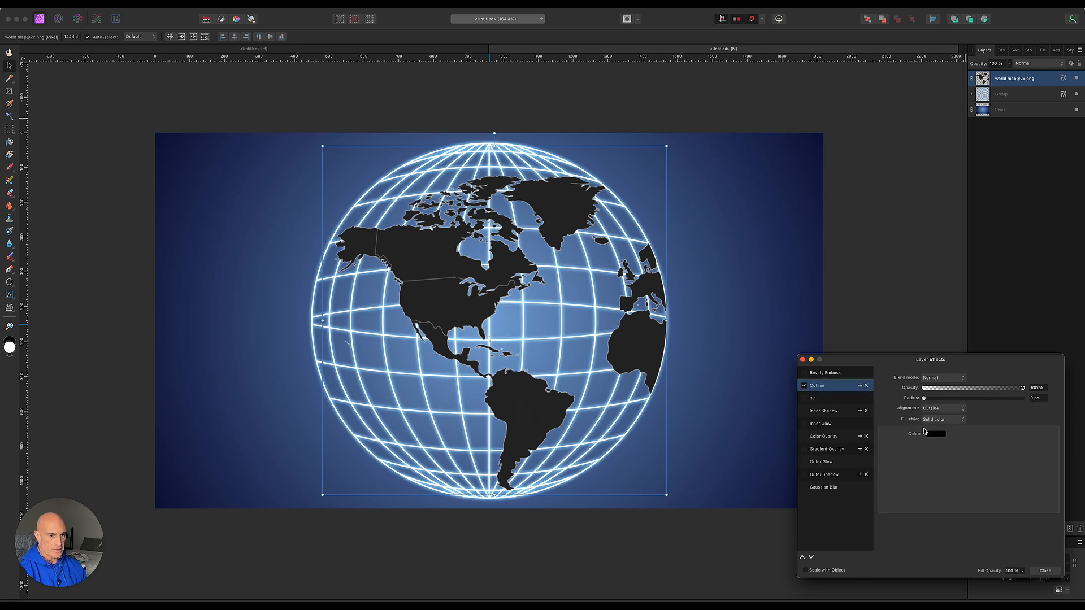
pyautogui.click(941, 408)
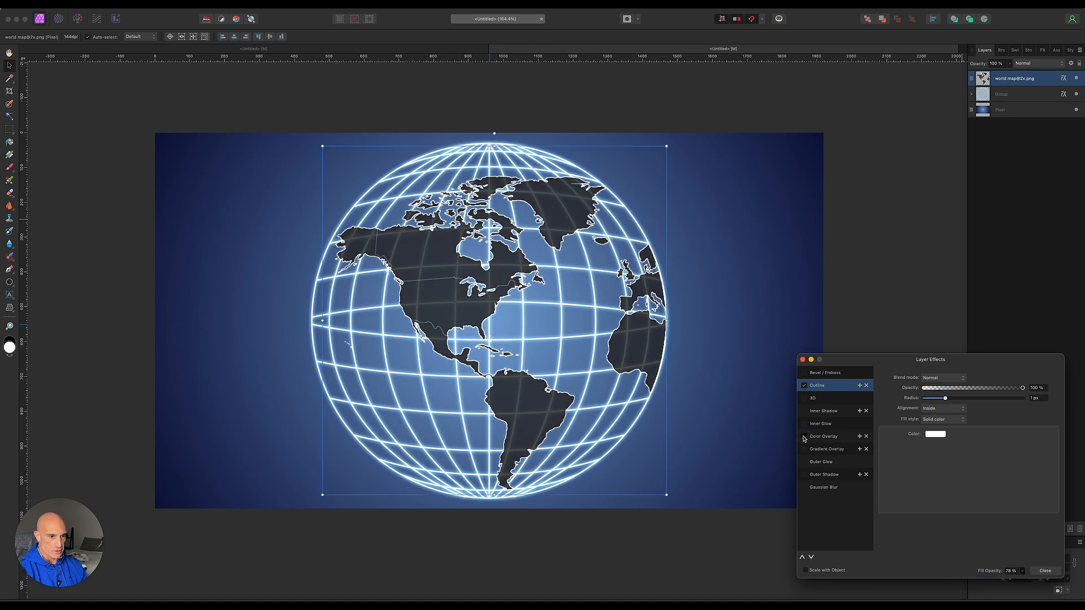
pyautogui.click(804, 435)
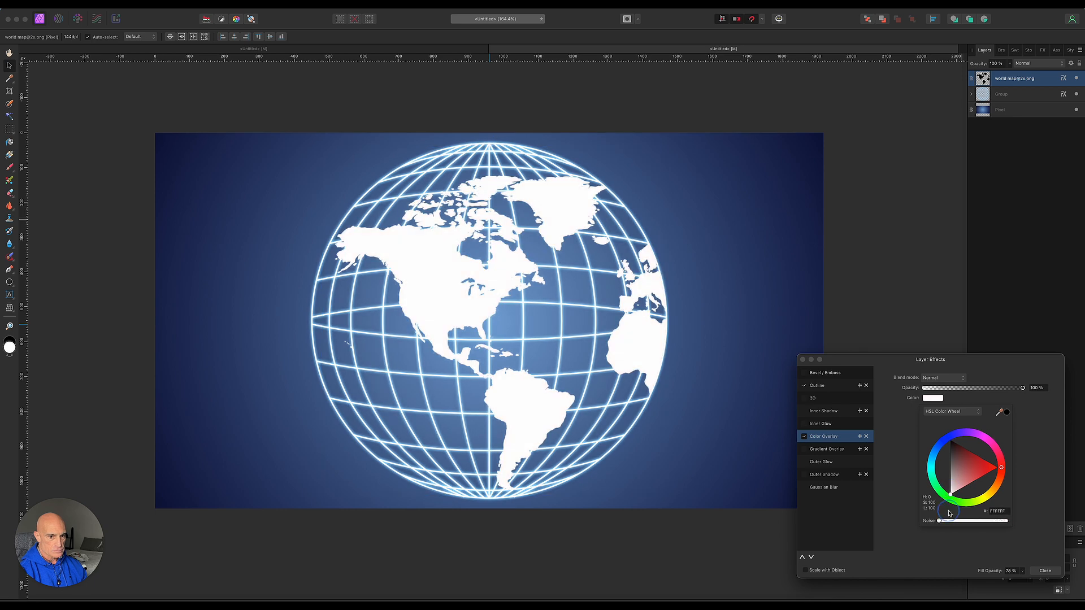